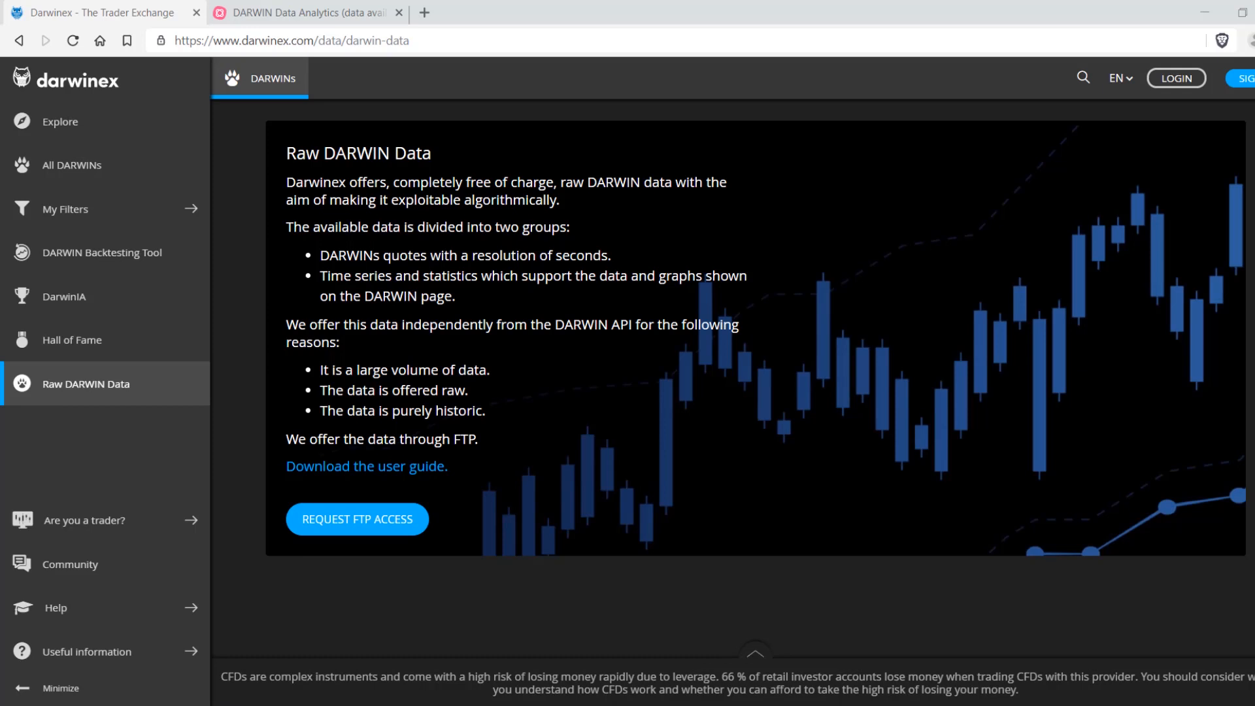
mouse_move(356, 519)
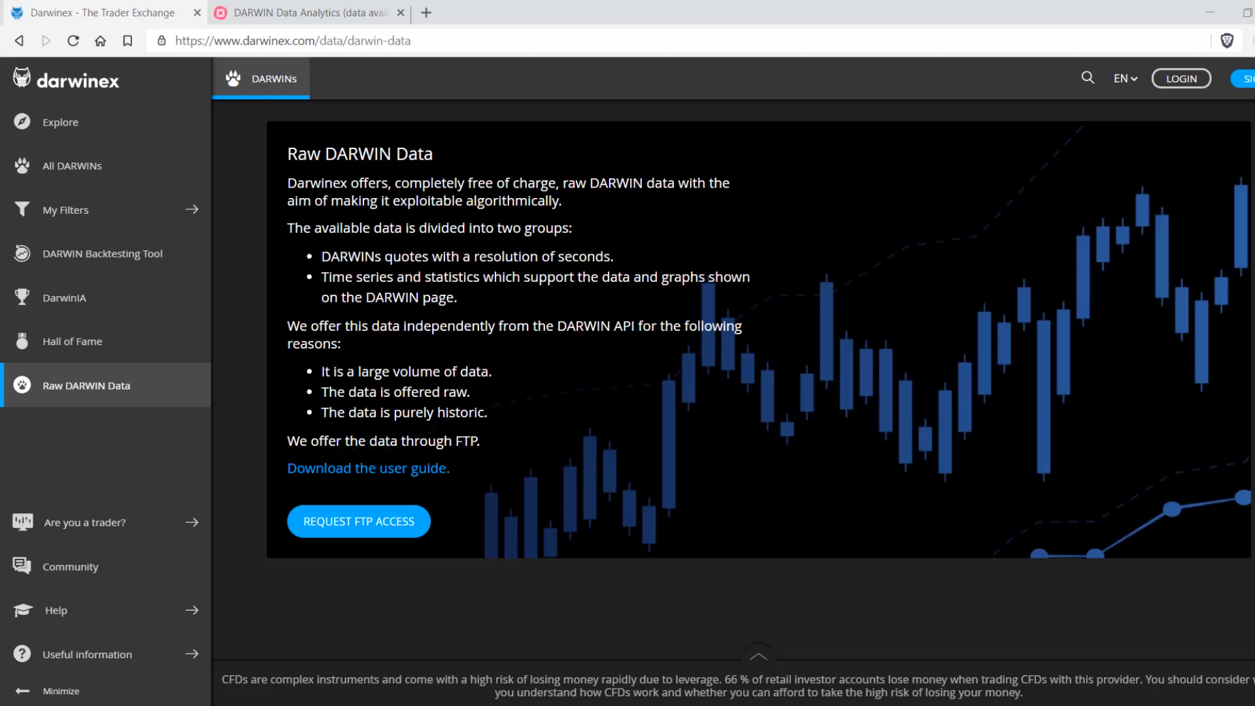
mouse_move(367, 468)
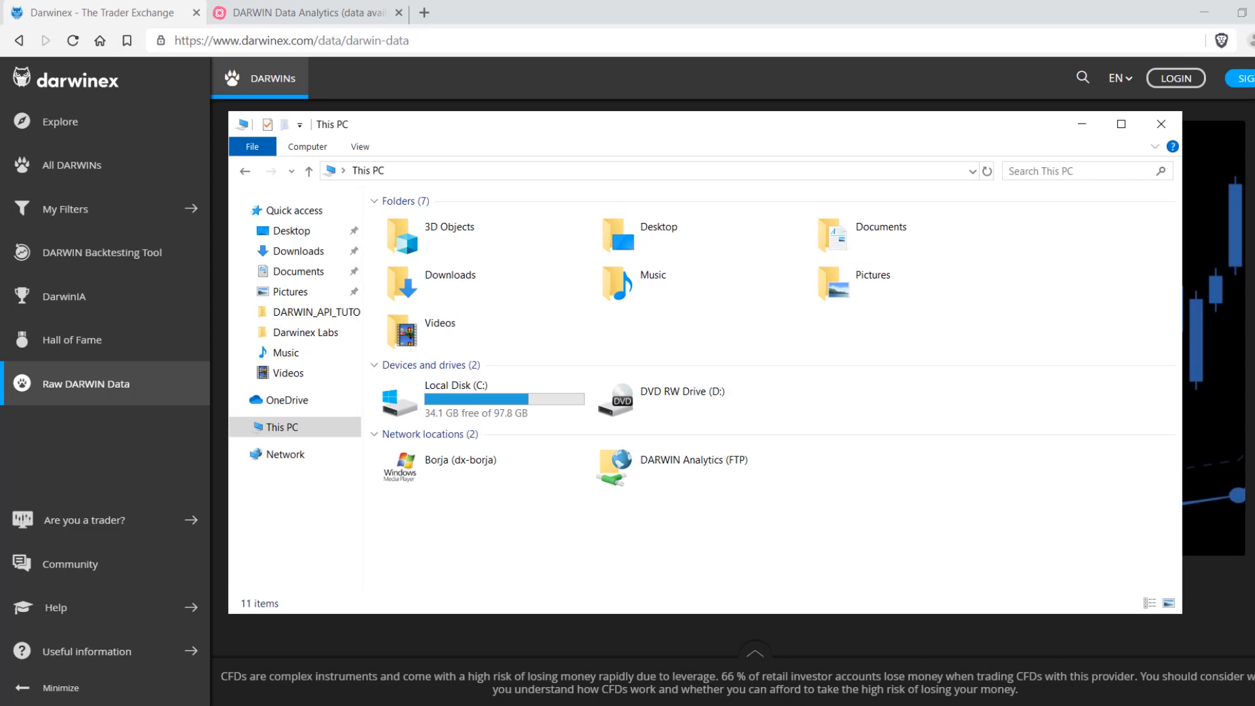
mouse_move(696, 466)
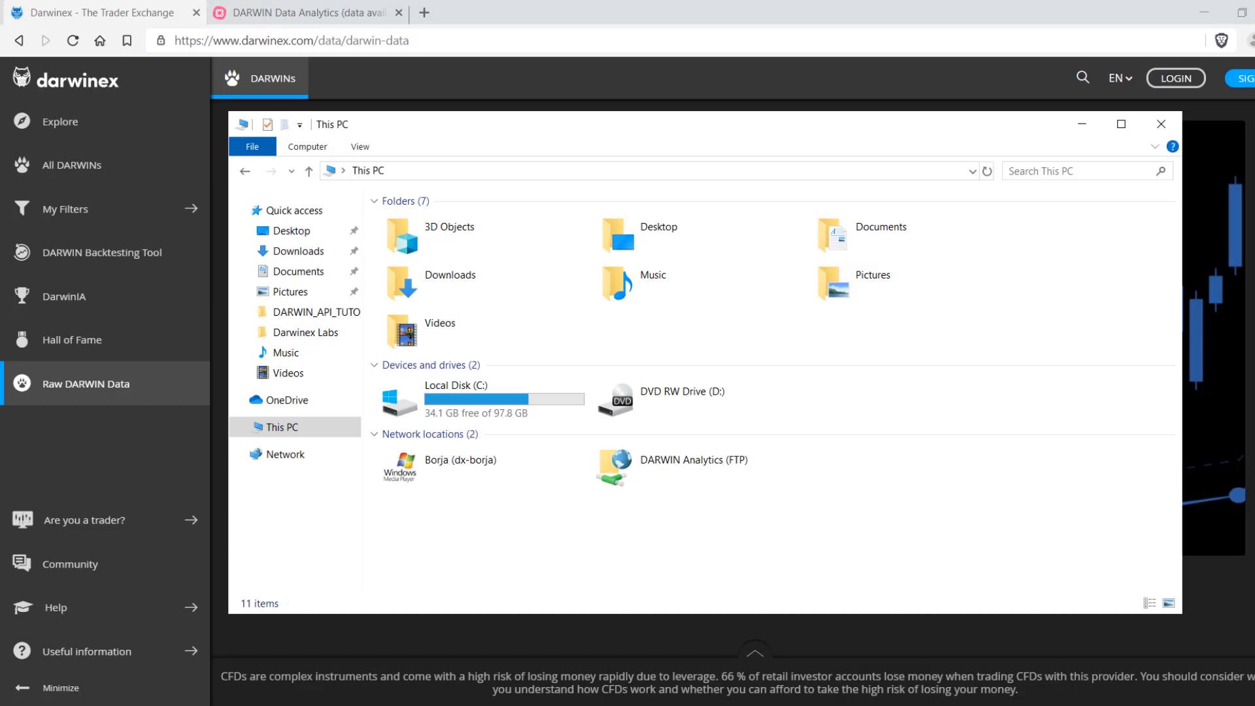
Open the DARWIN Analytics (FTP) location and show its 5,596 folders in Details view
right_click(692, 320)
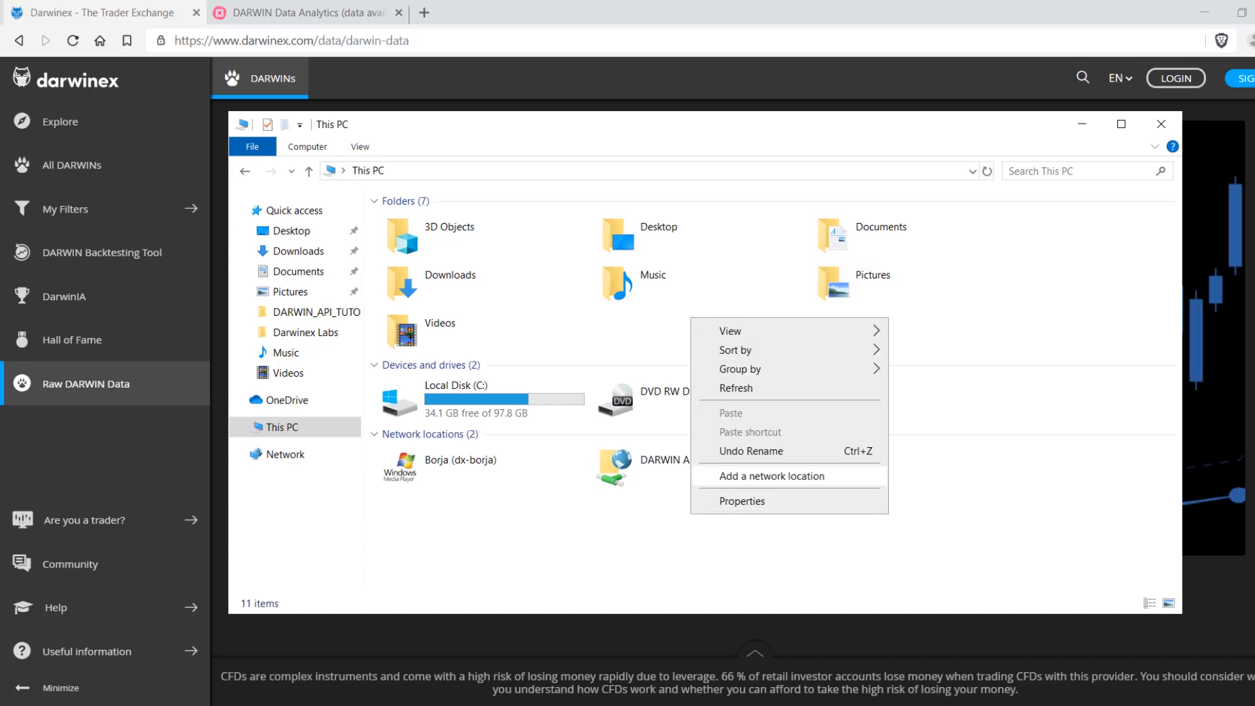
click(773, 476)
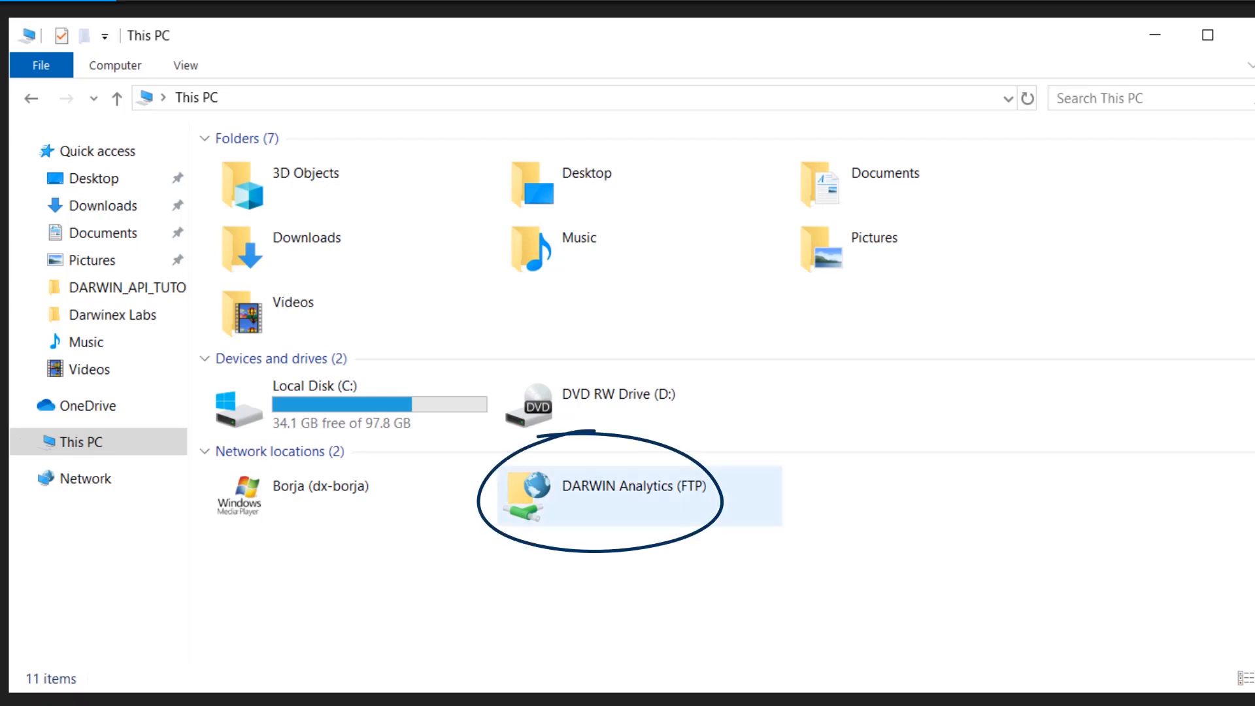
double_click(616, 486)
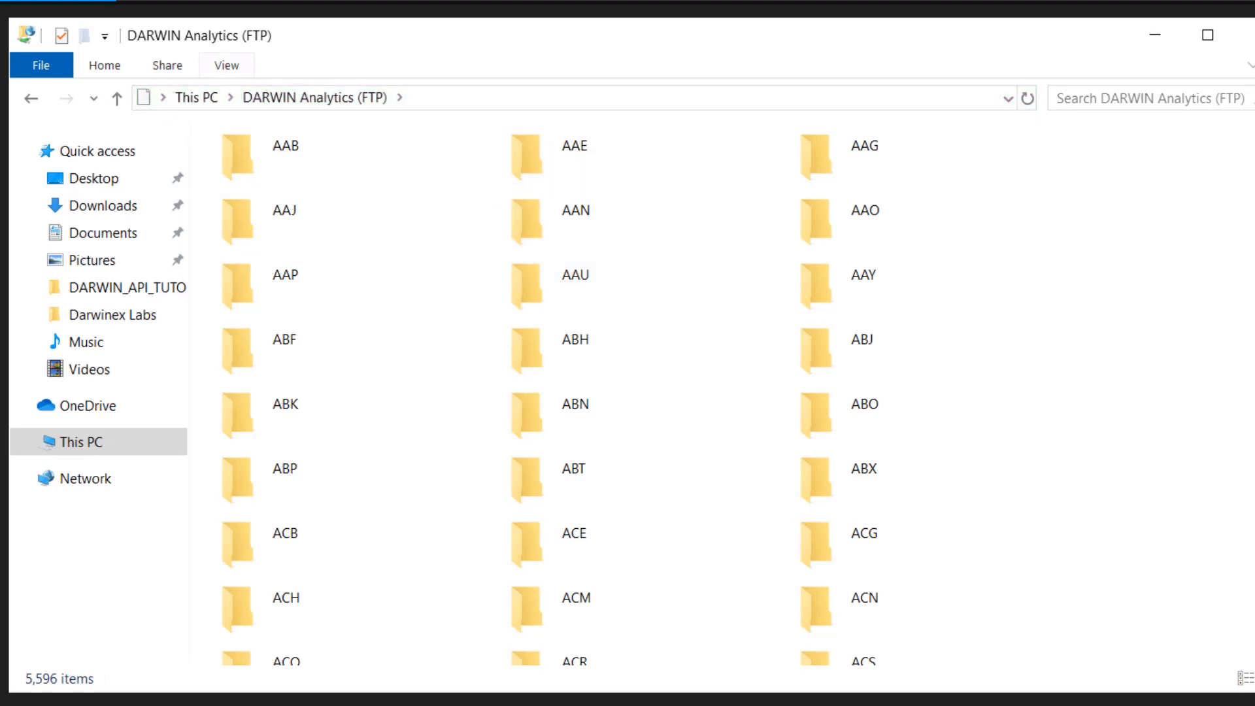
click(227, 64)
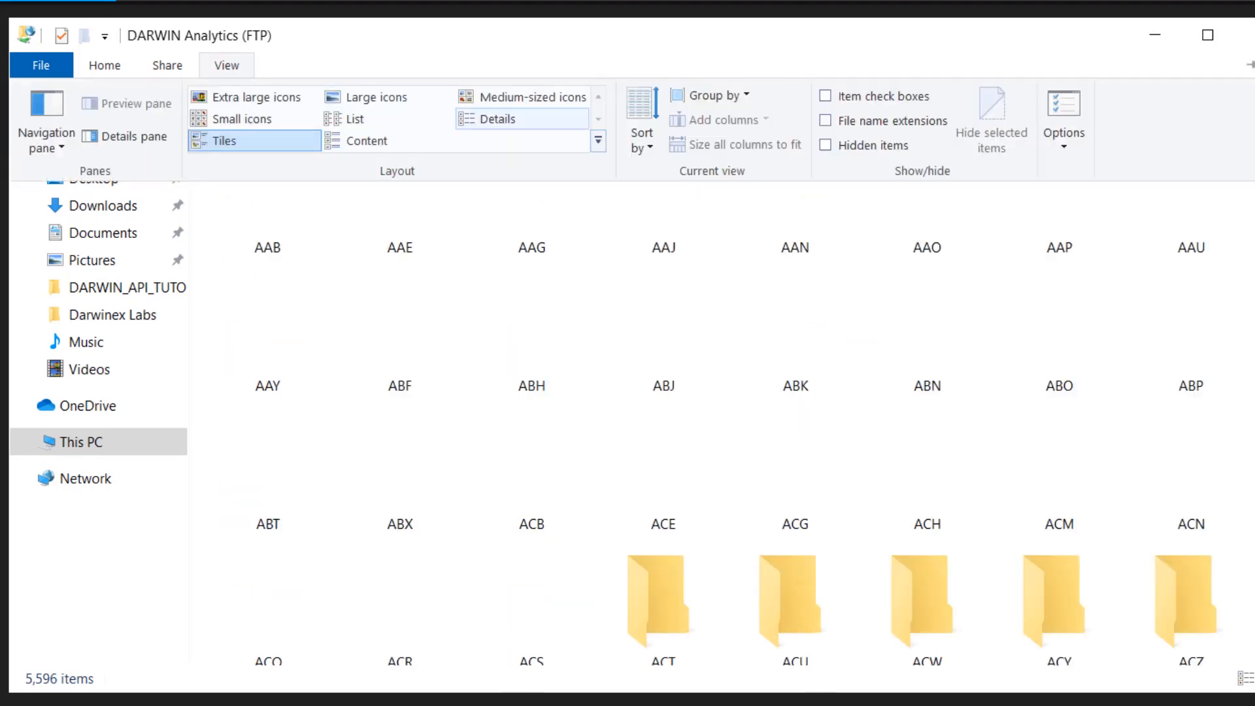
click(497, 118)
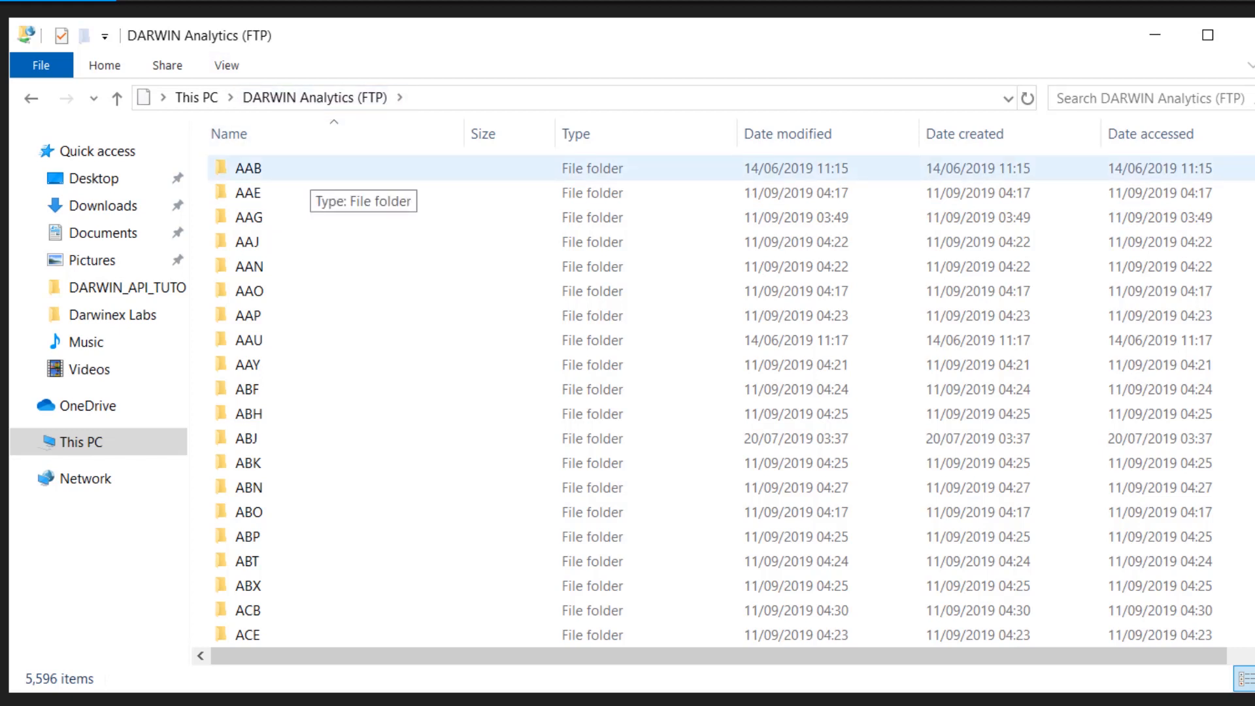
mouse_move(248, 290)
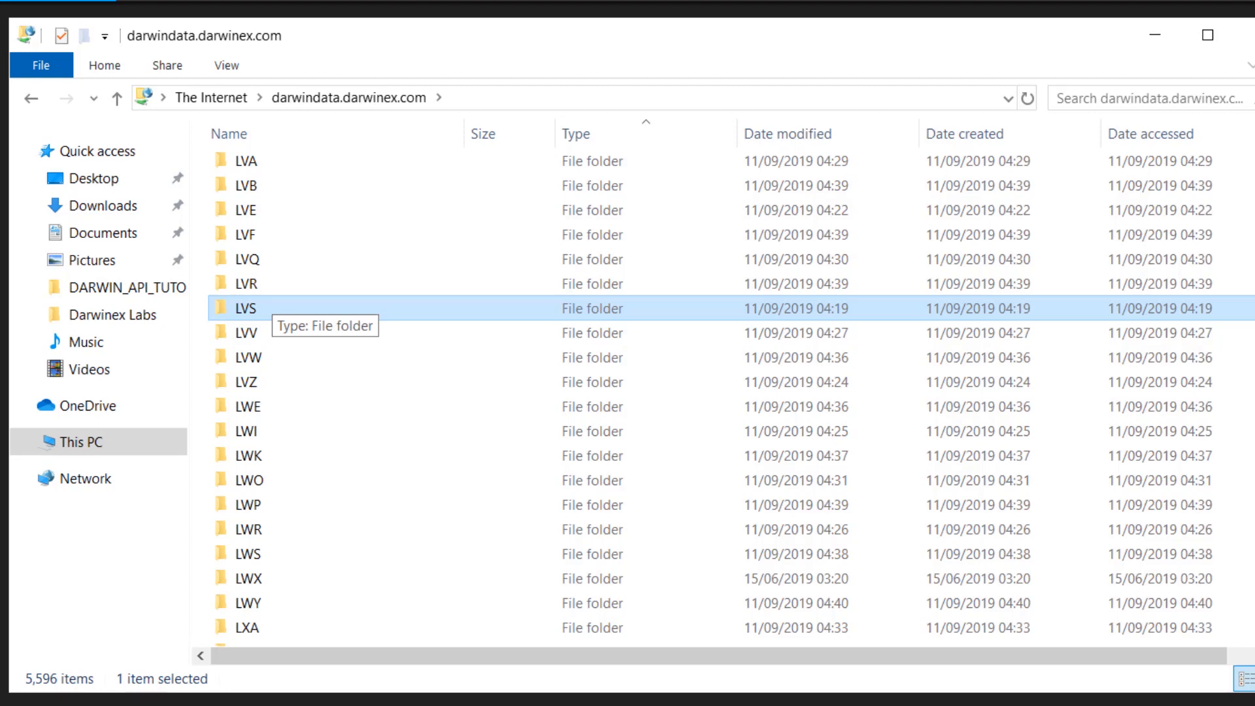
Open the LVS folder, peek into quotes, then list LVS files in Details view
double_click(247, 308)
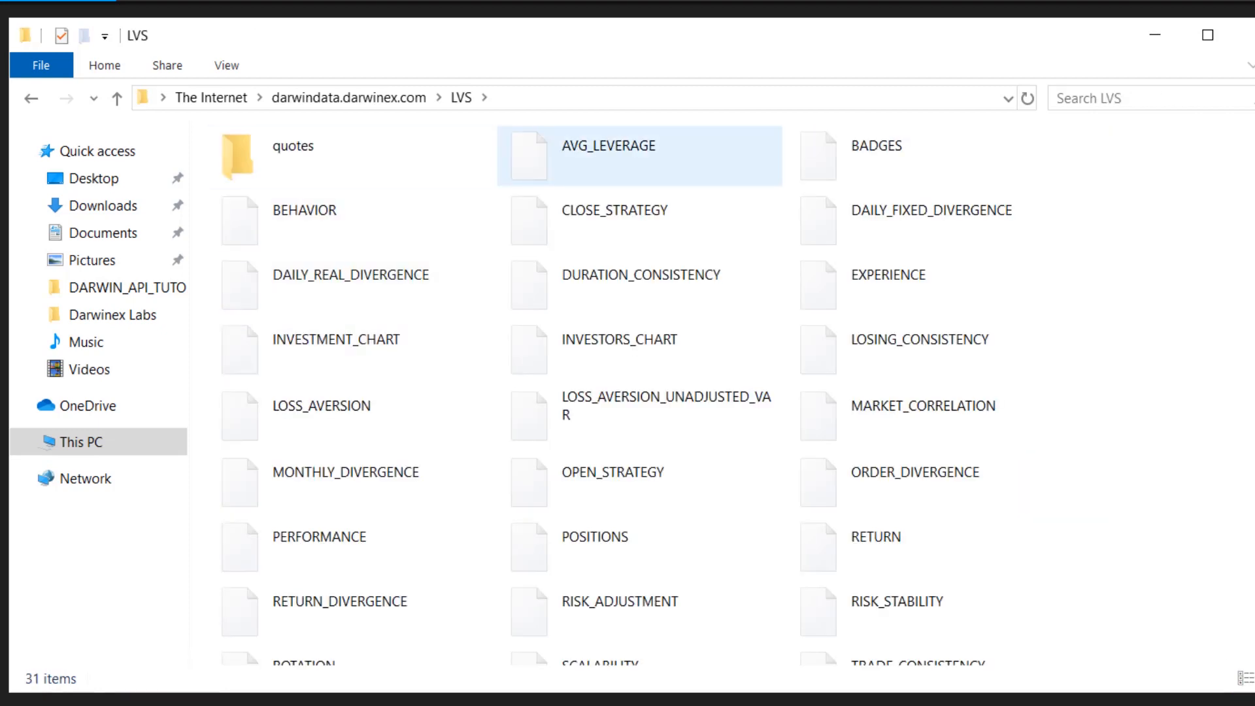
double_click(291, 156)
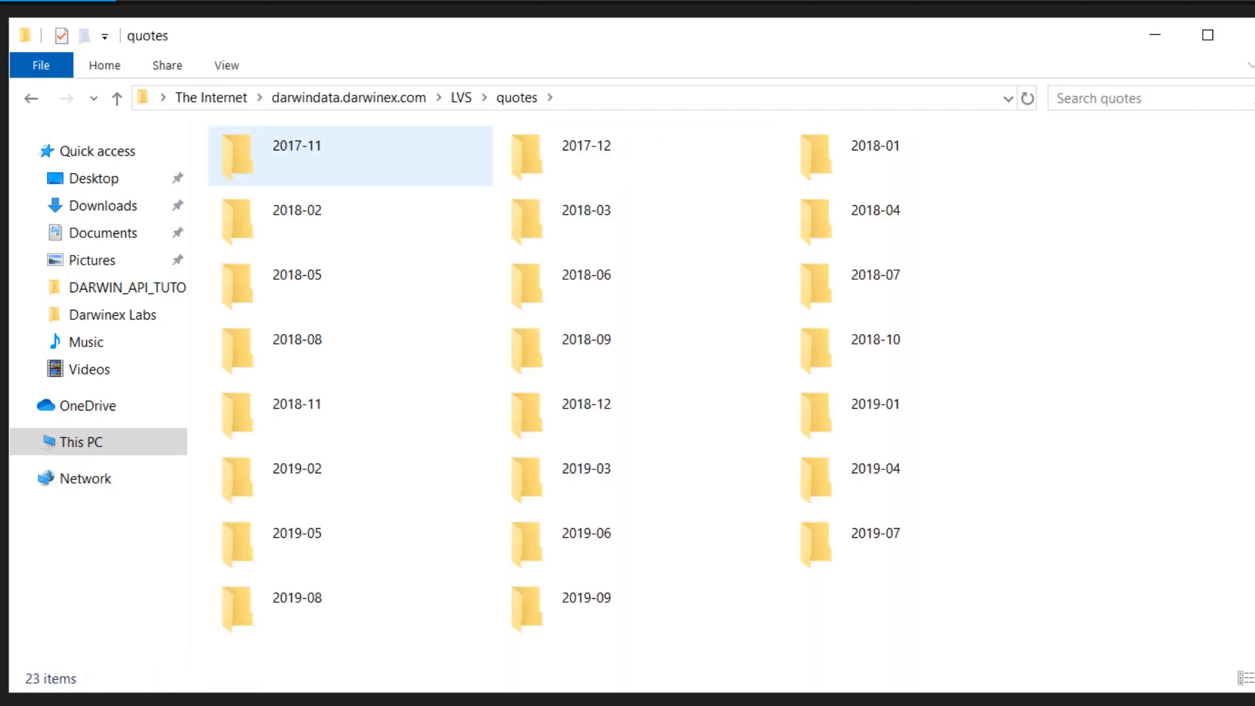
click(320, 220)
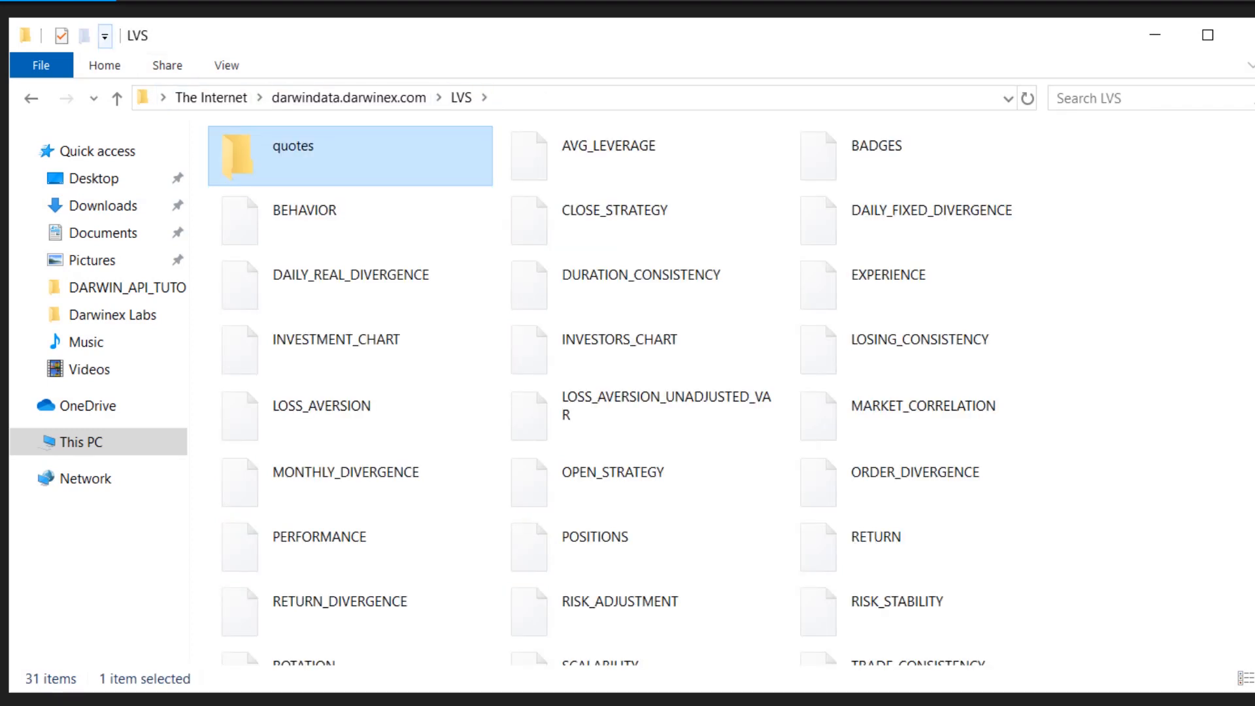
click(225, 64)
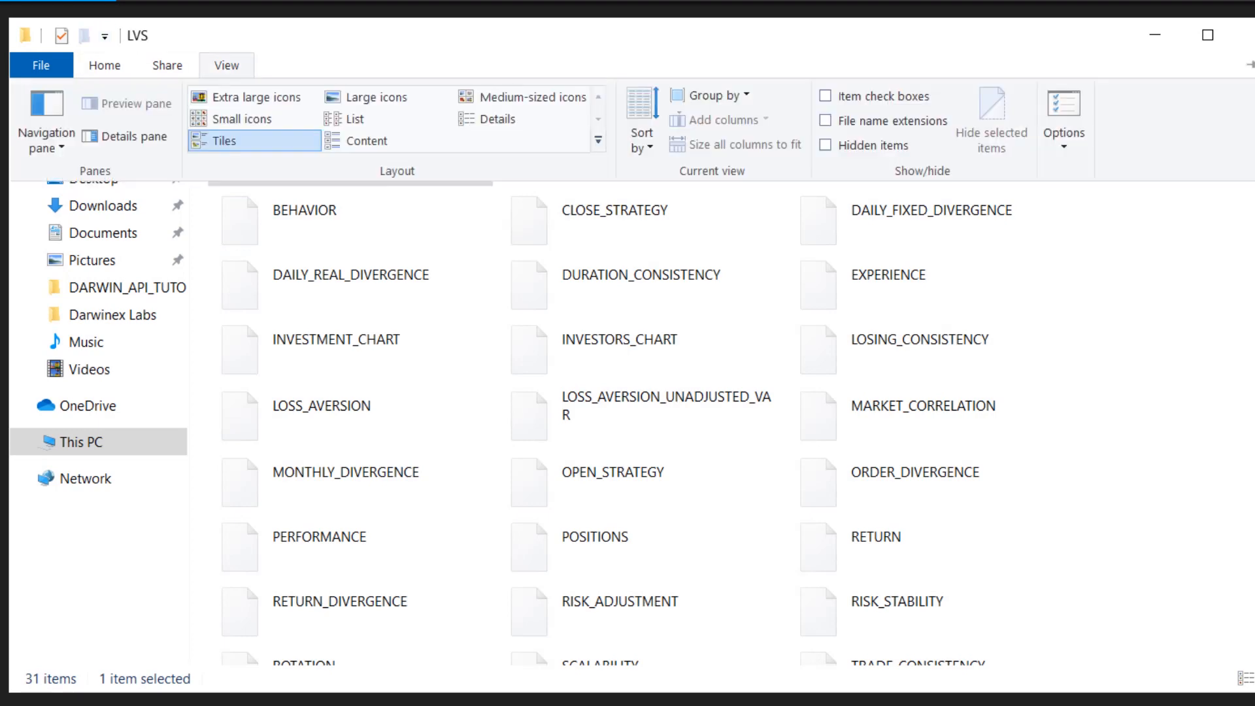
click(493, 118)
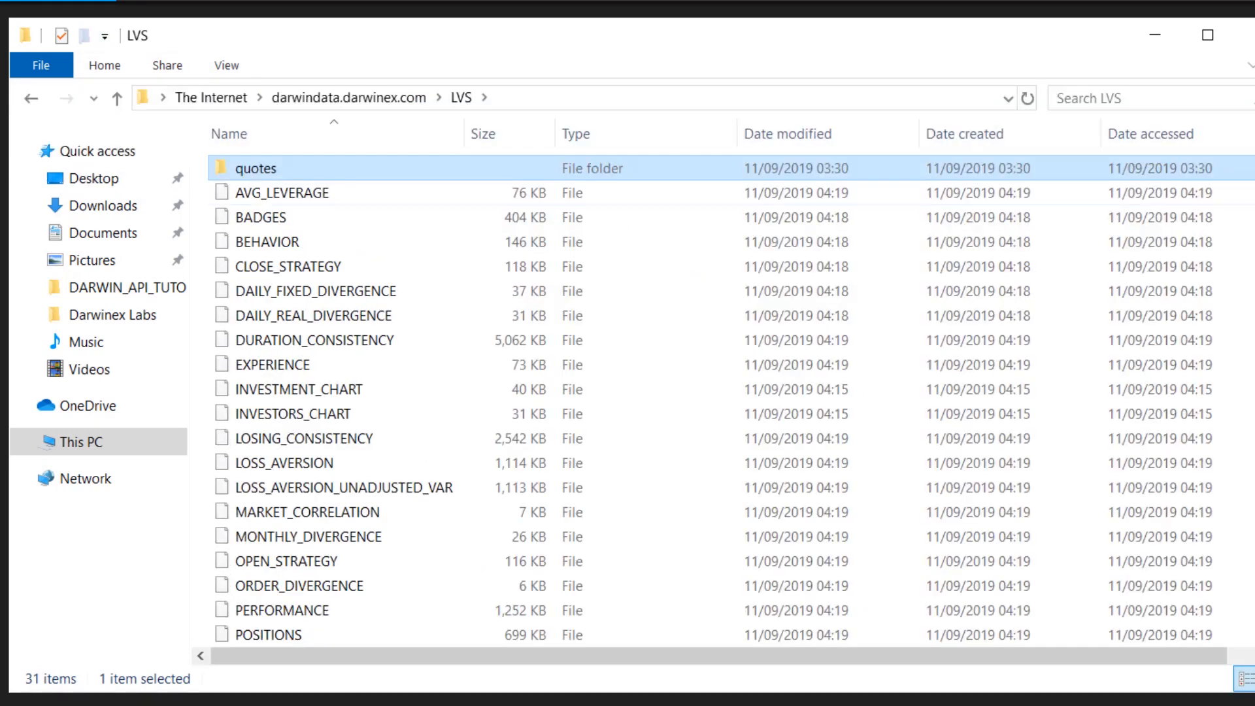
Click through and scroll the list of LVS data files
click(272, 364)
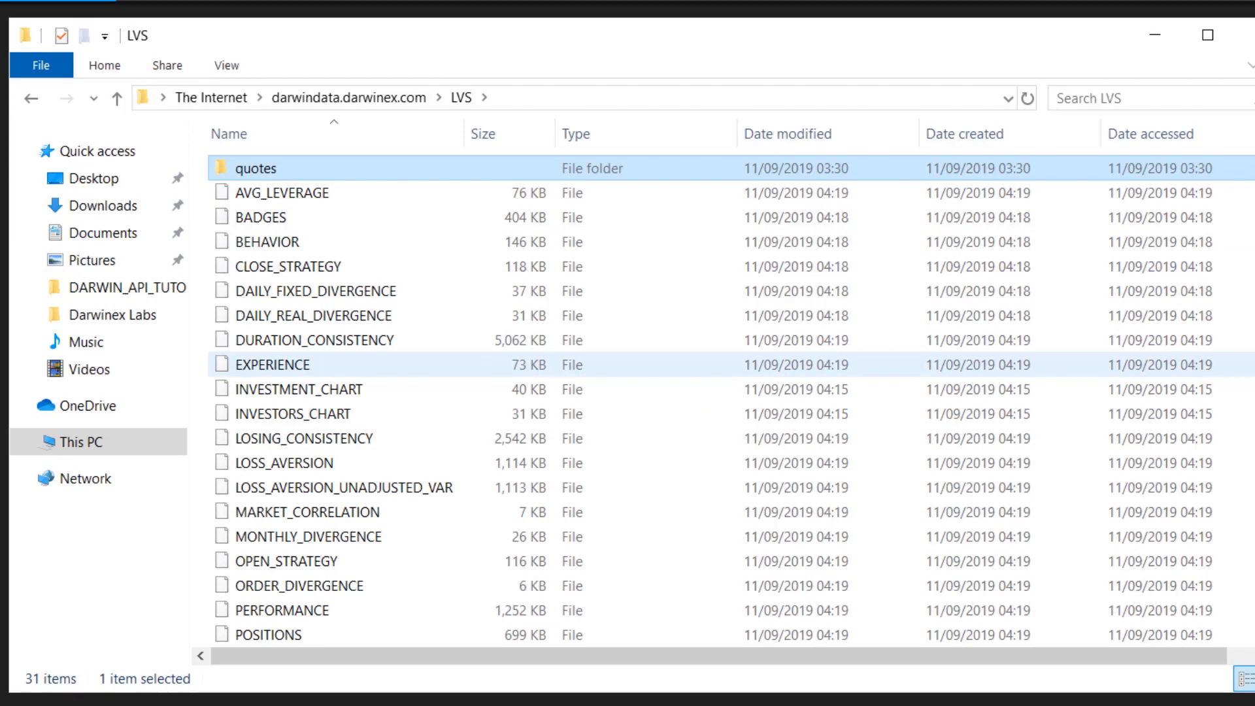
click(314, 315)
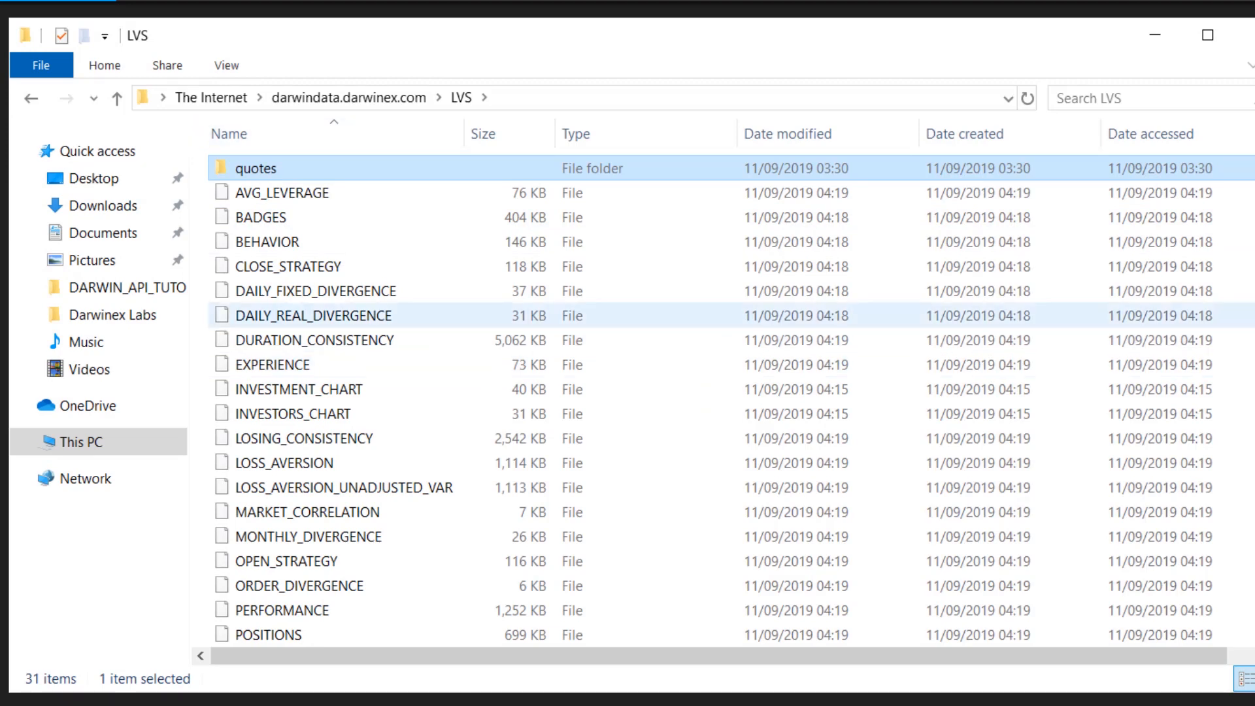
click(281, 192)
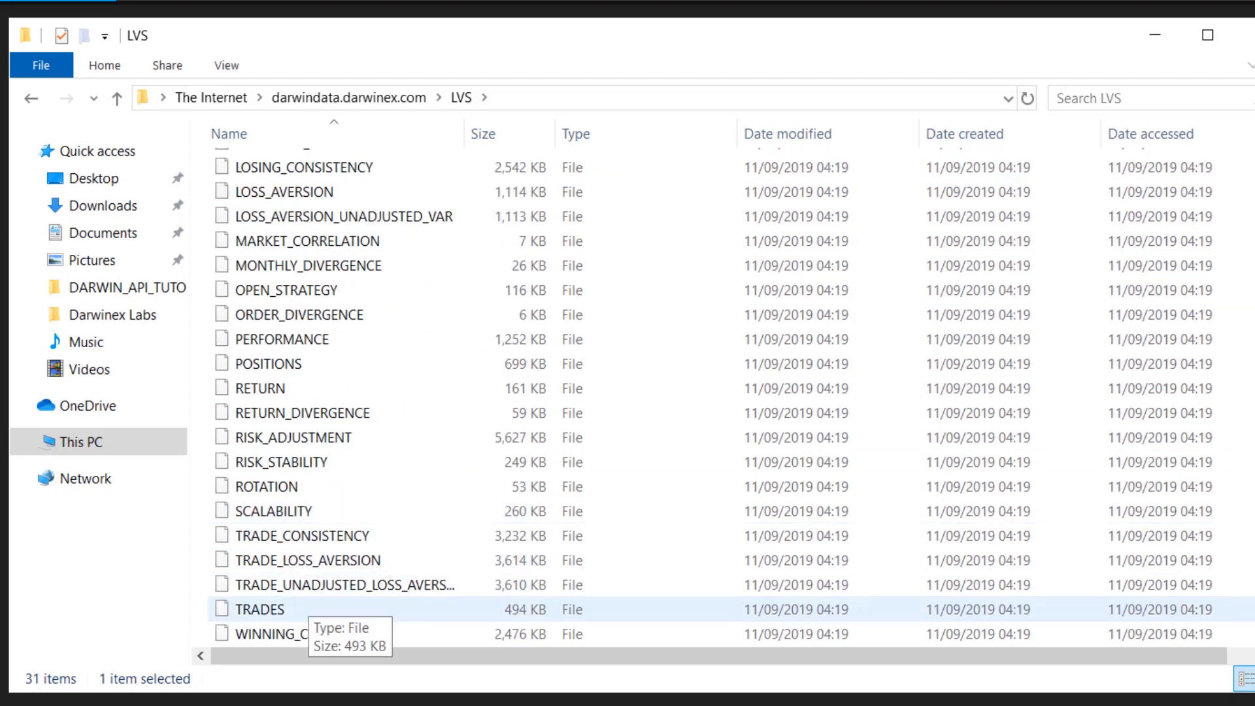
click(268, 363)
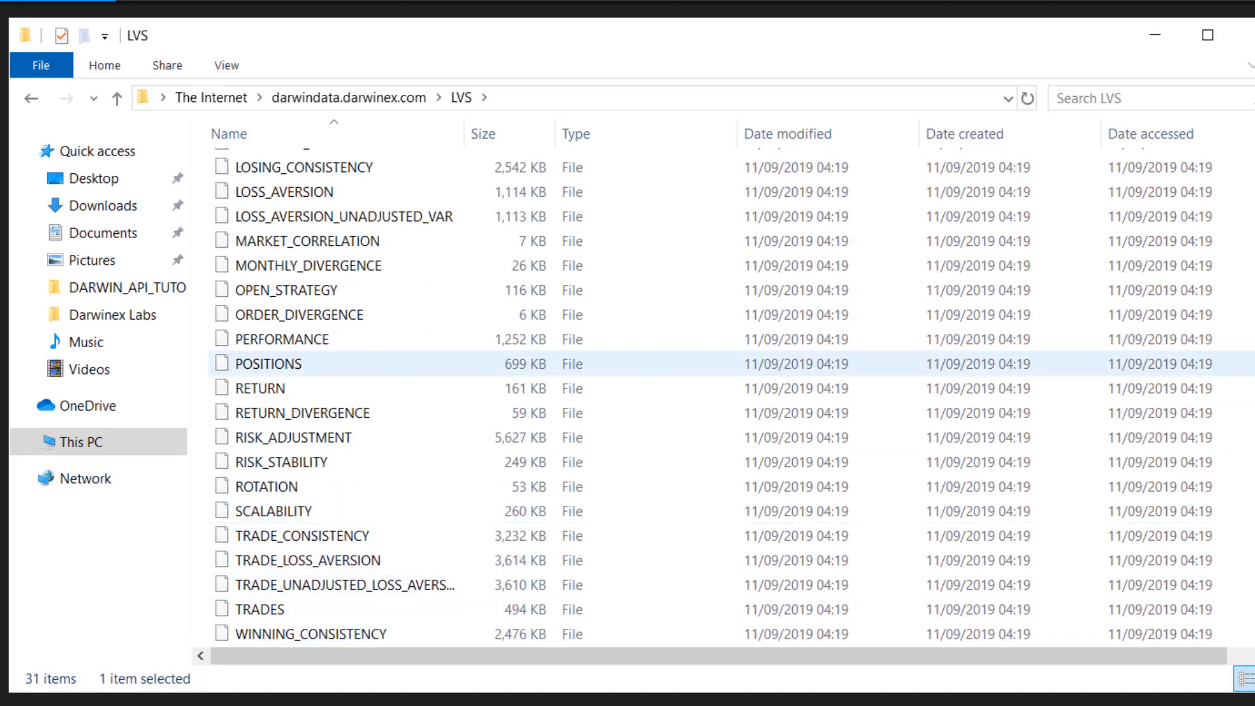
scroll(up, 3)
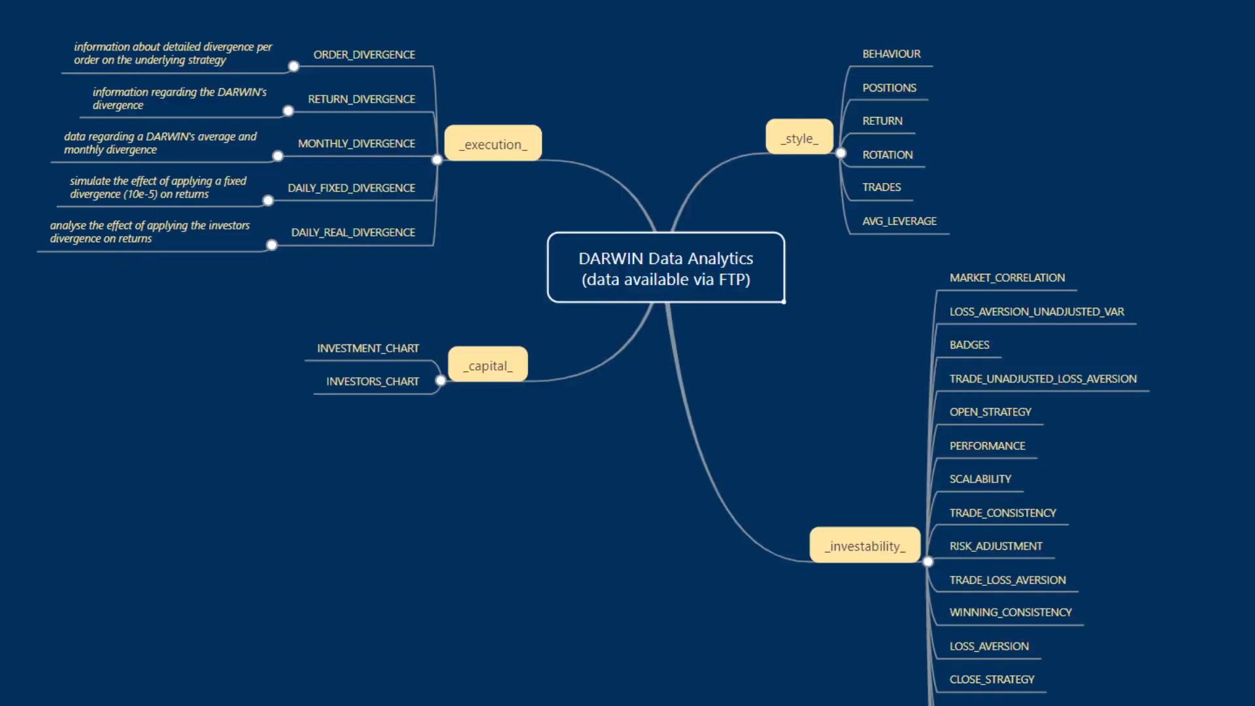
Switch to the MindMeister tab showing the DARWIN Data Analytics mind map
click(885, 221)
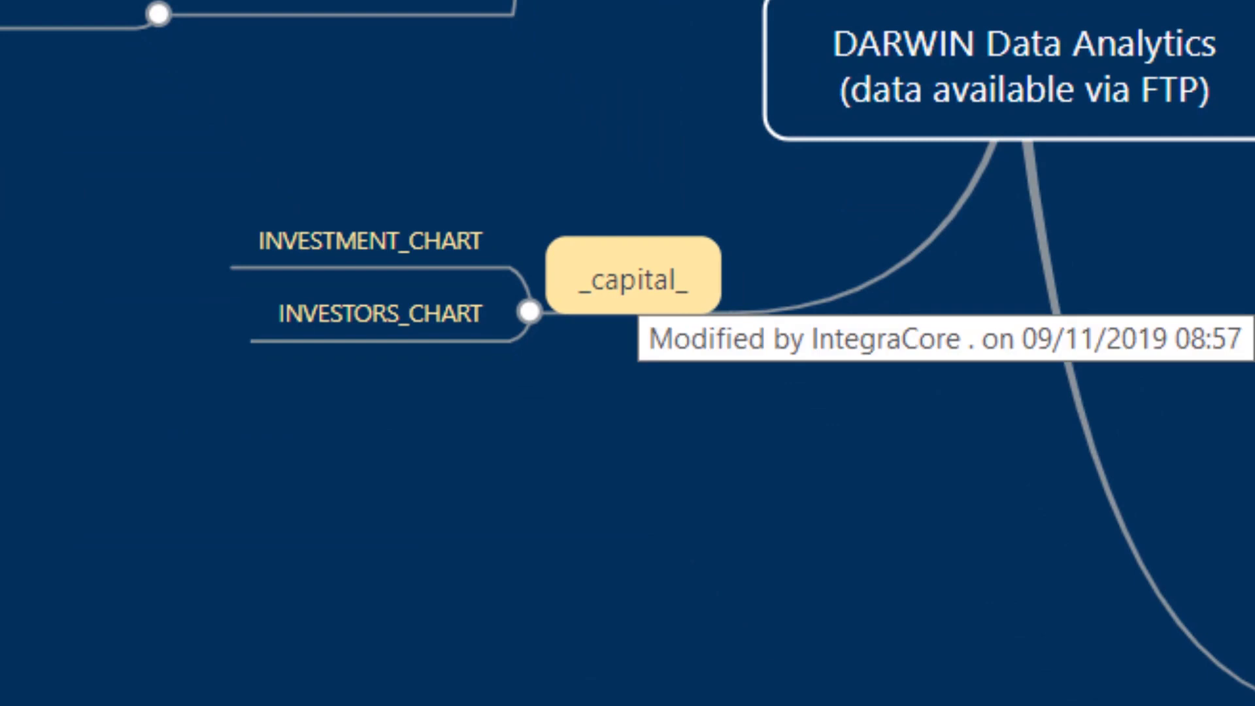
Open a new browser tab and start entering the Darwinex address
click(628, 12)
text(darwinex)
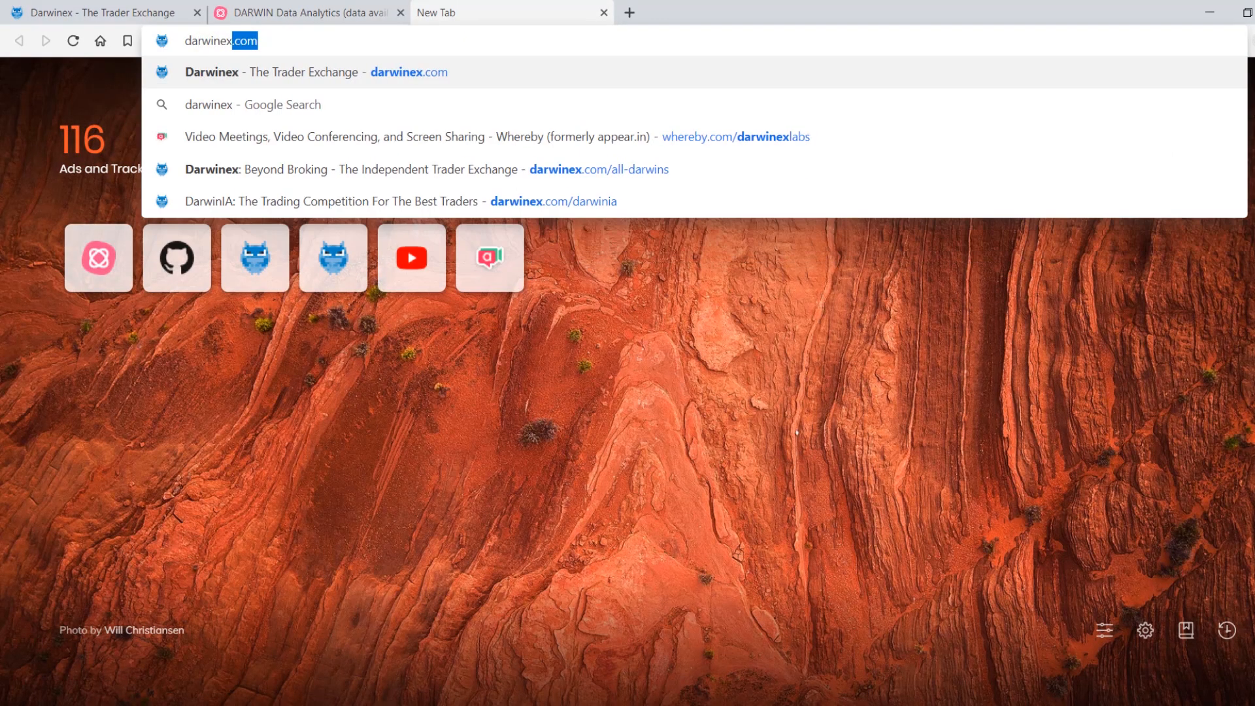
text(/e)
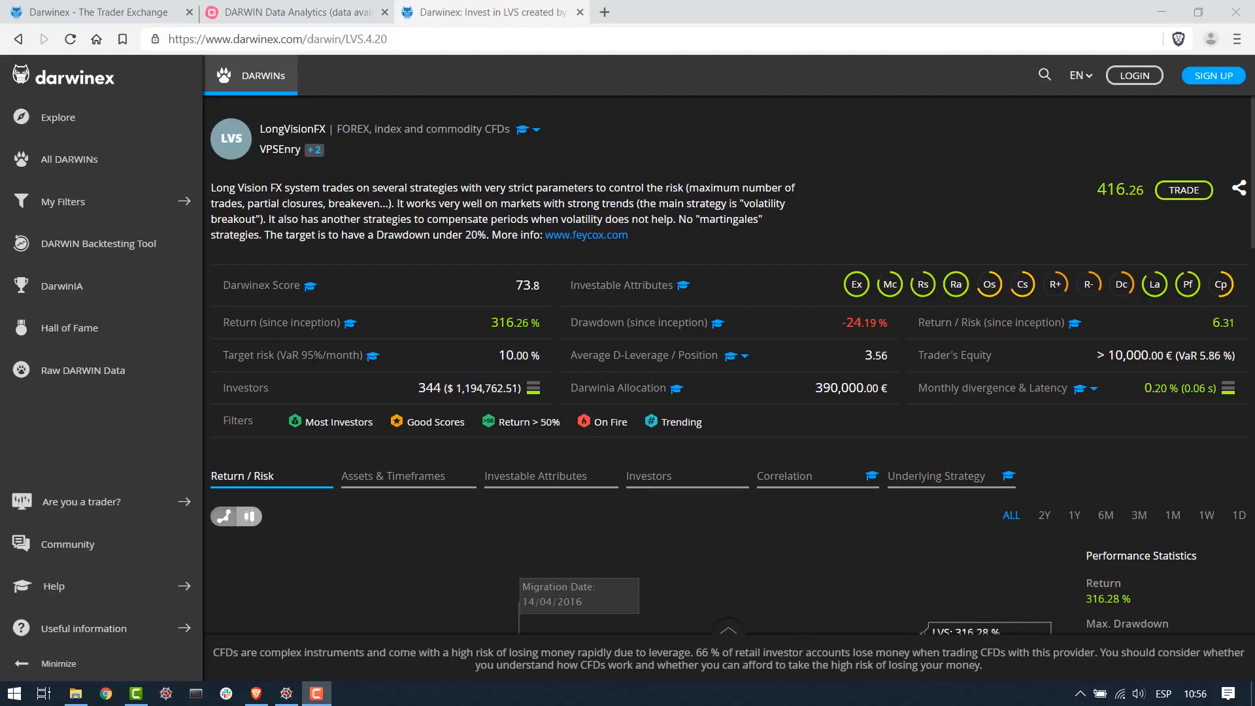
Bring the LVS DARWIN page to the front and open its Investors capital chart
scroll(down, 3)
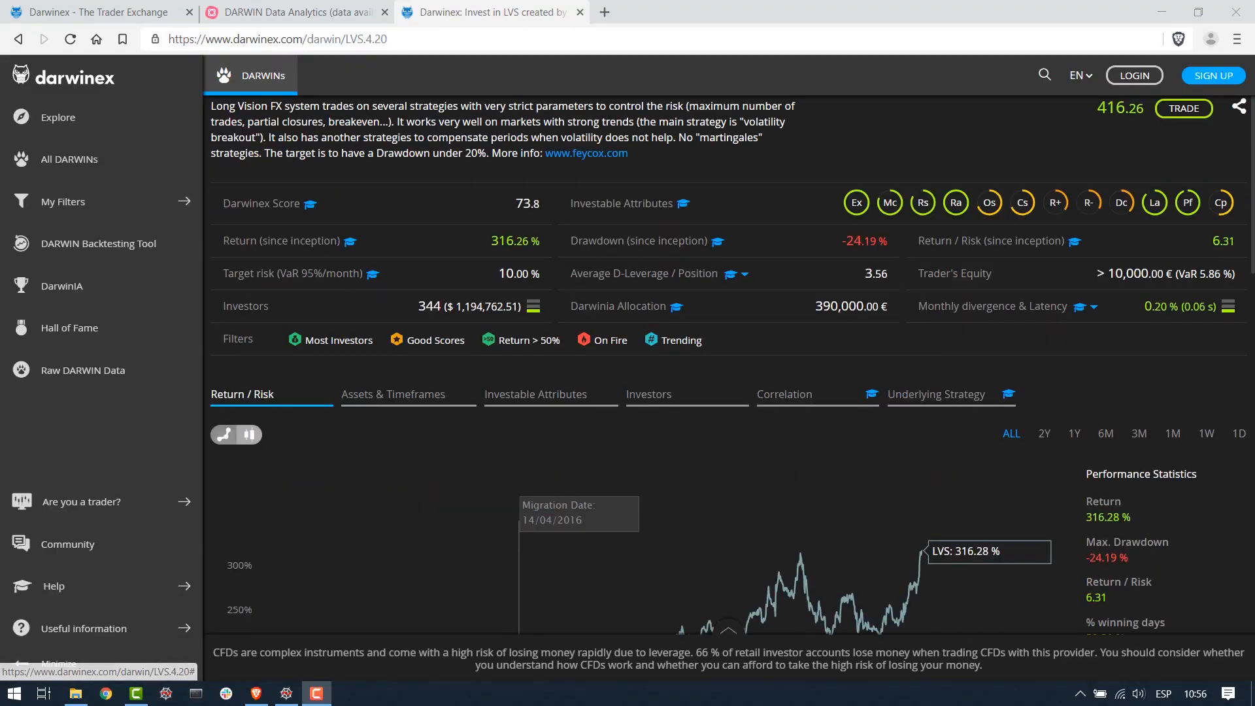
scroll(down, 3)
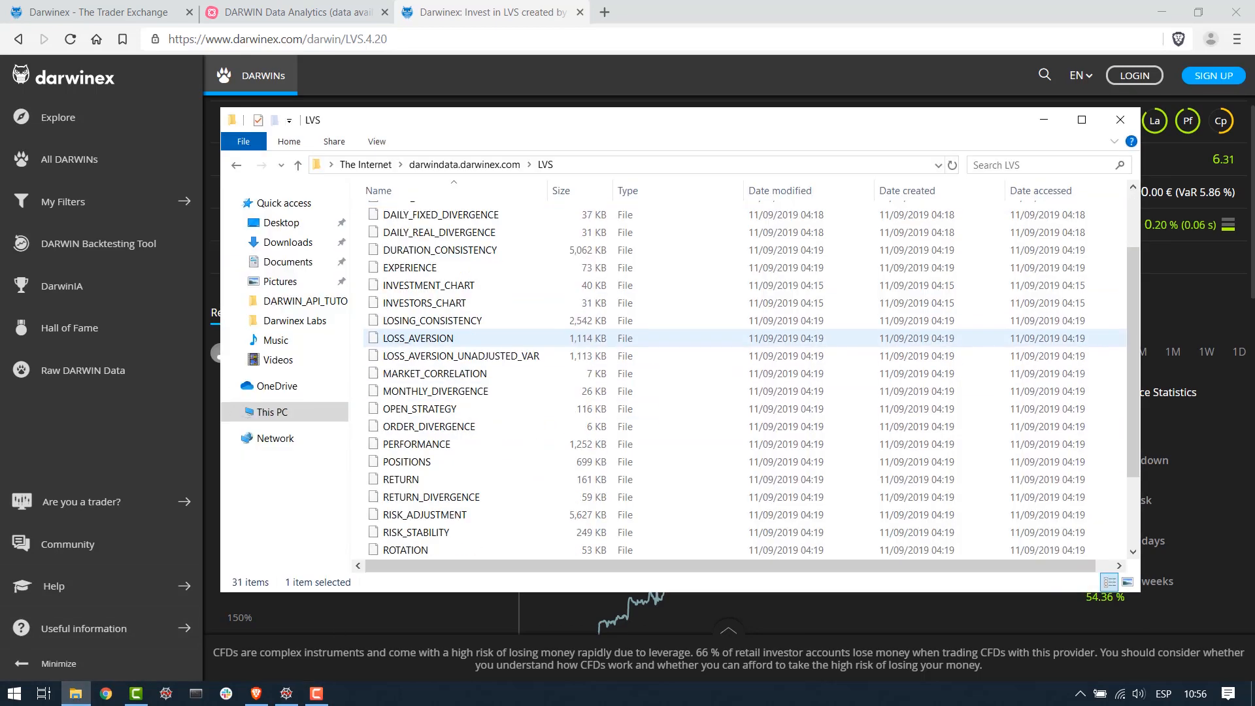
scroll(down, 3)
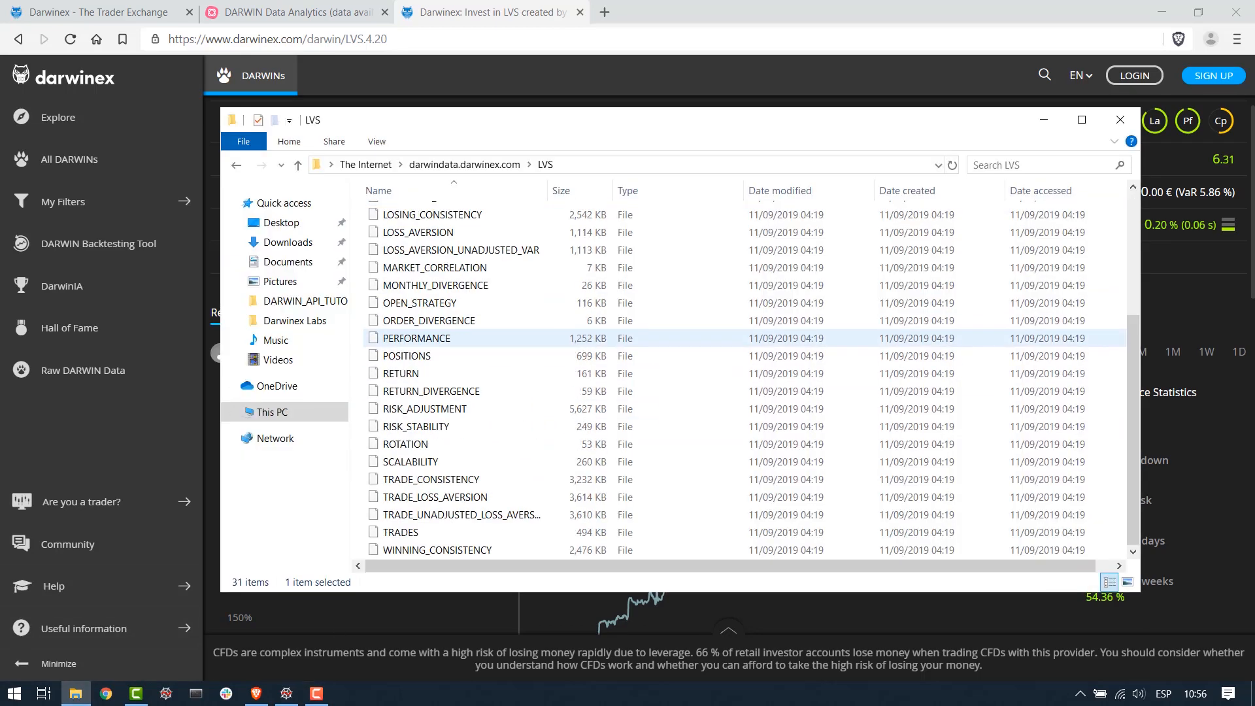
click(1119, 119)
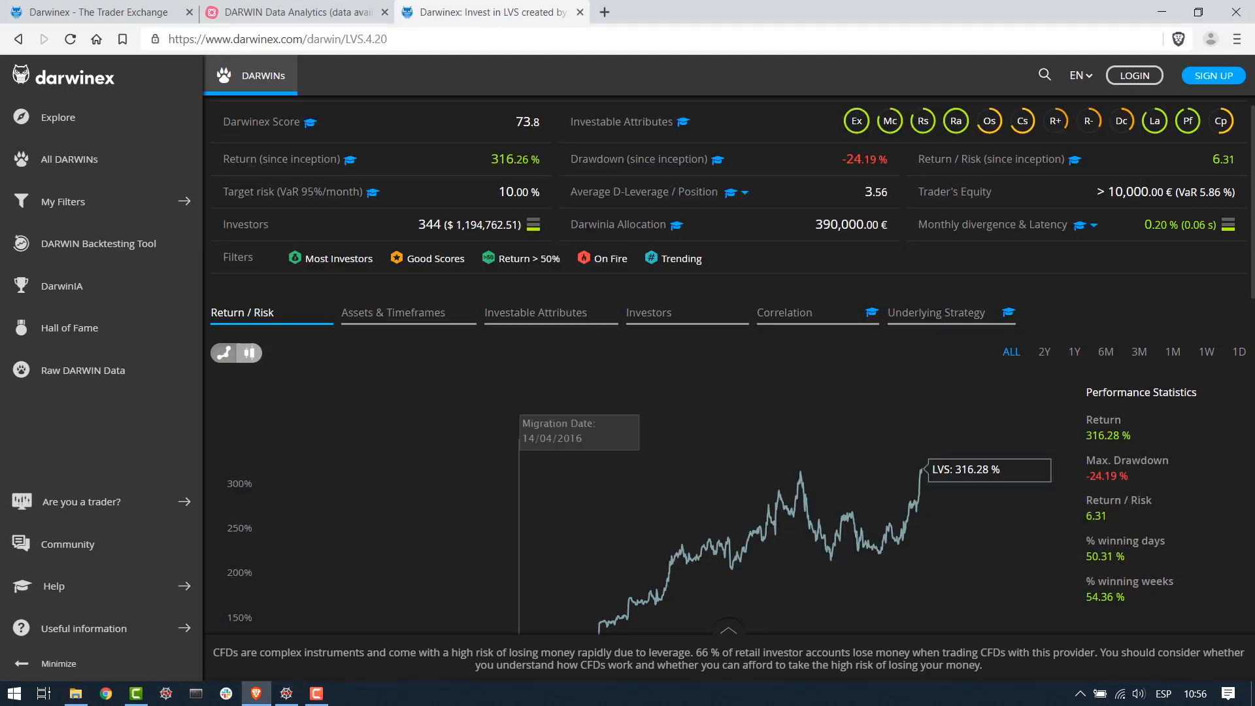
click(648, 313)
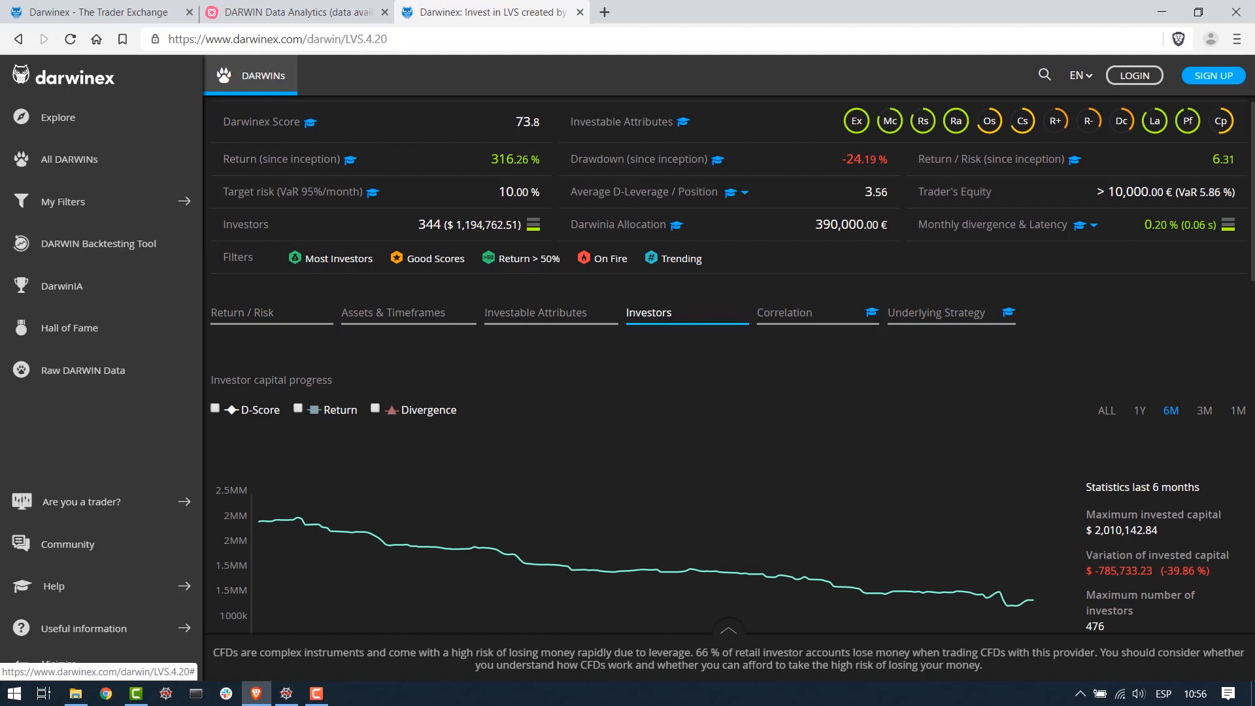
Scroll the LVS capital and investor-count charts, then return to the LVS files folder
scroll(down, 3)
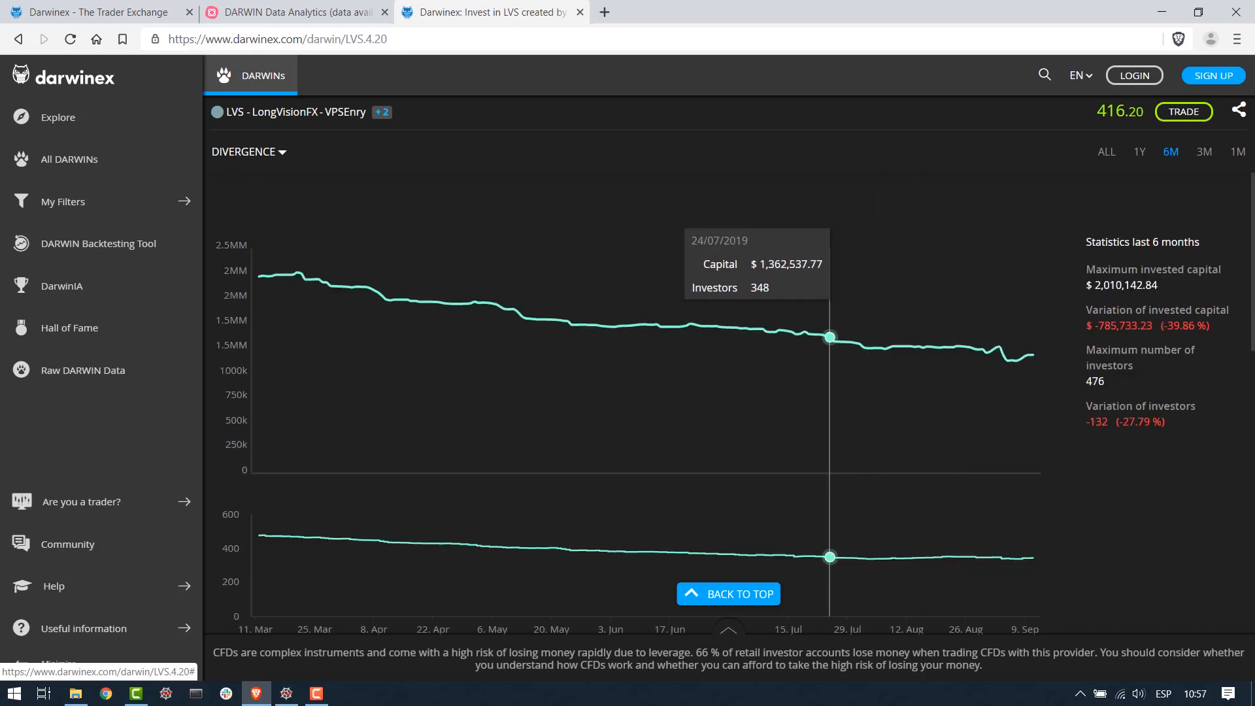
mouse_move(998, 345)
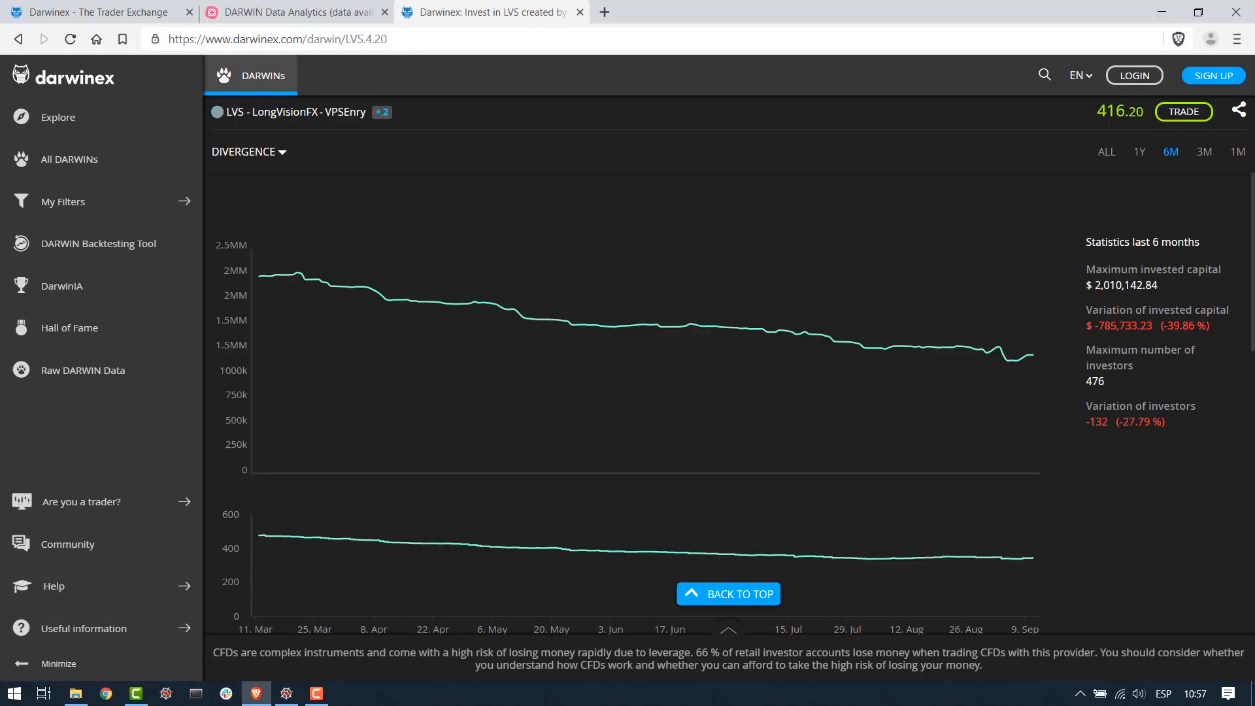
scroll(up, 3)
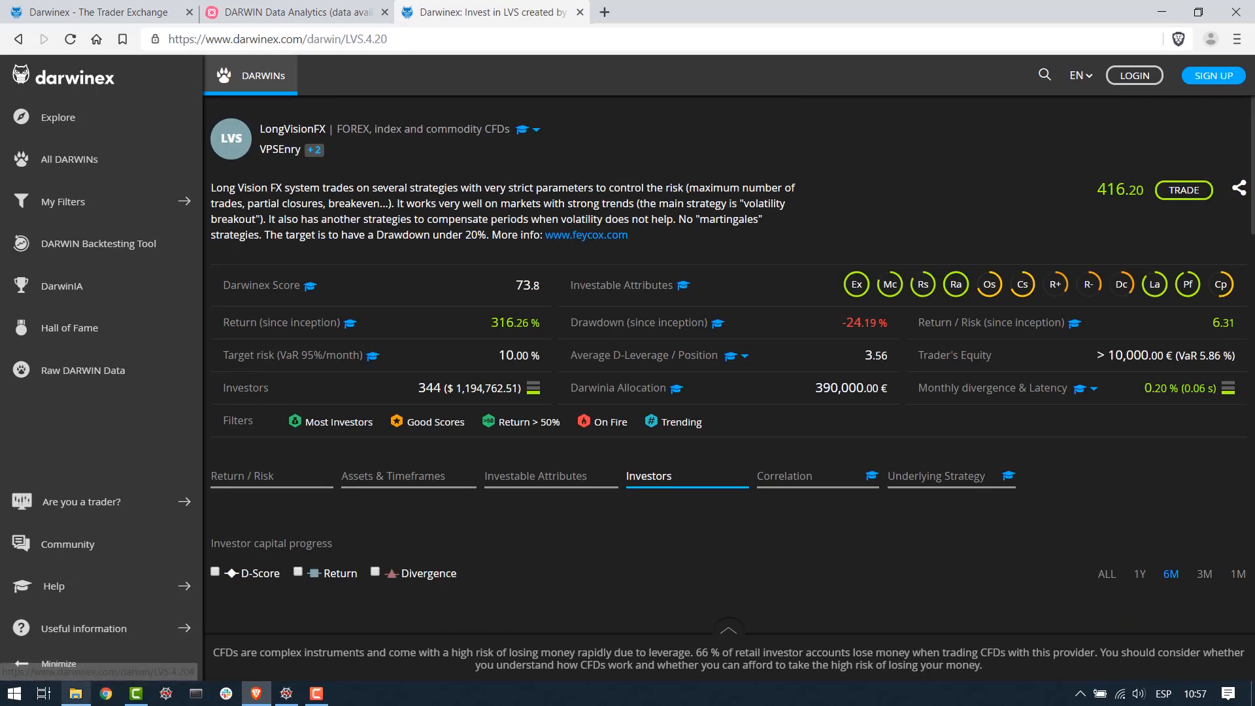
click(75, 693)
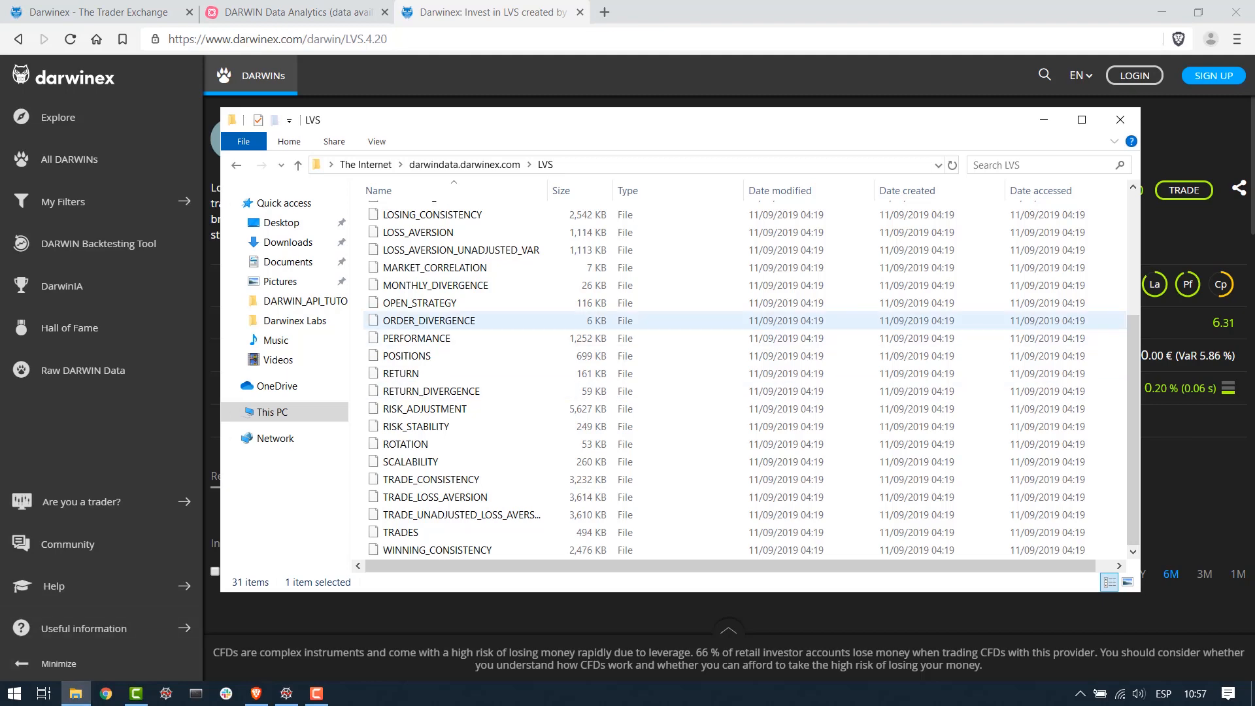
scroll(up, 3)
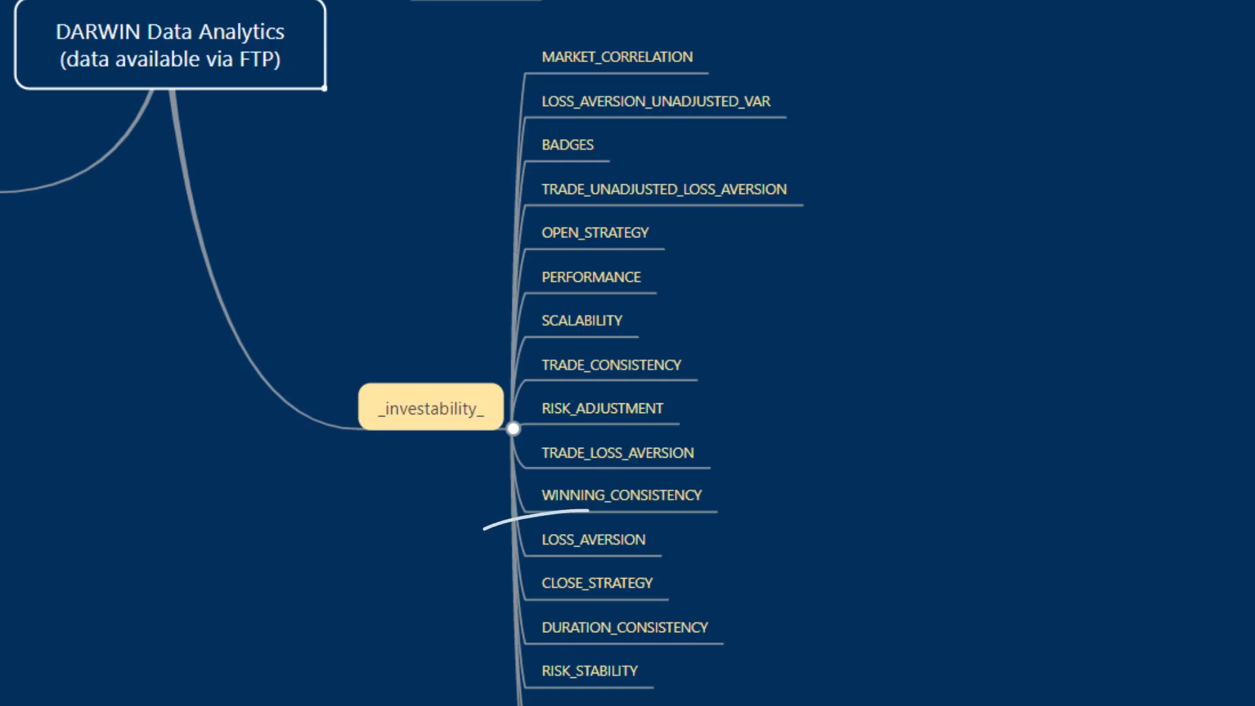
mouse_move(592, 538)
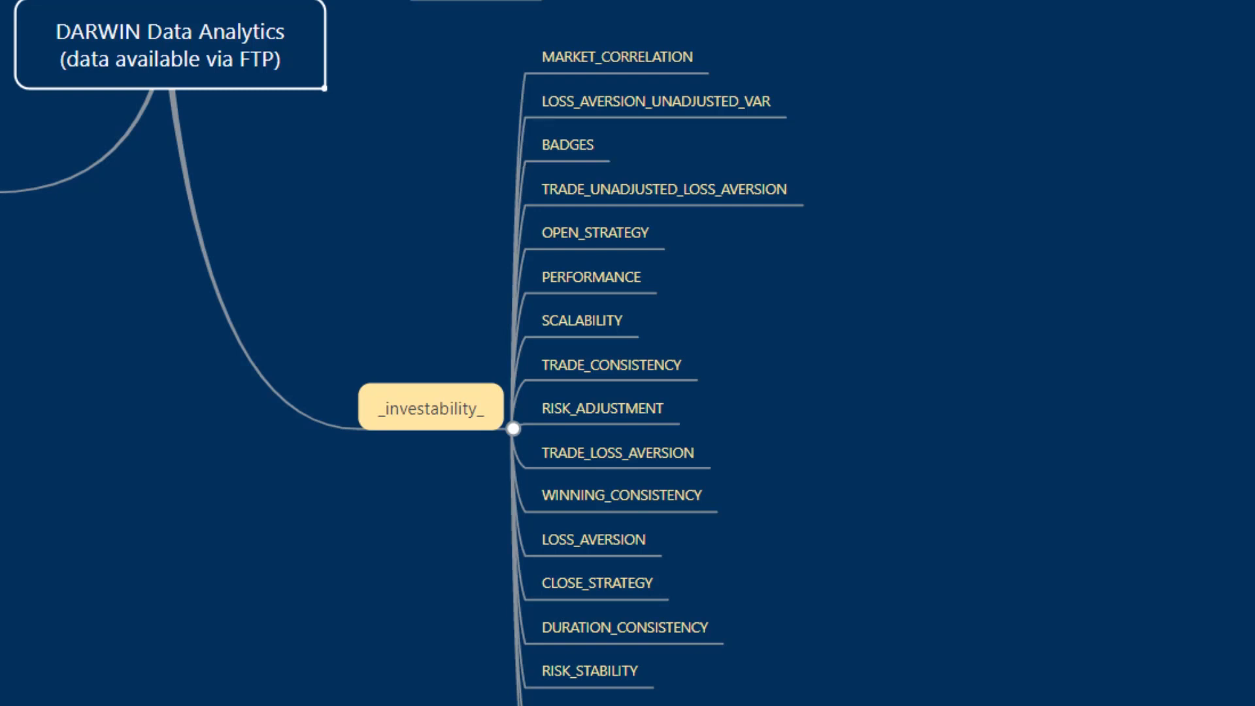
mouse_move(613, 452)
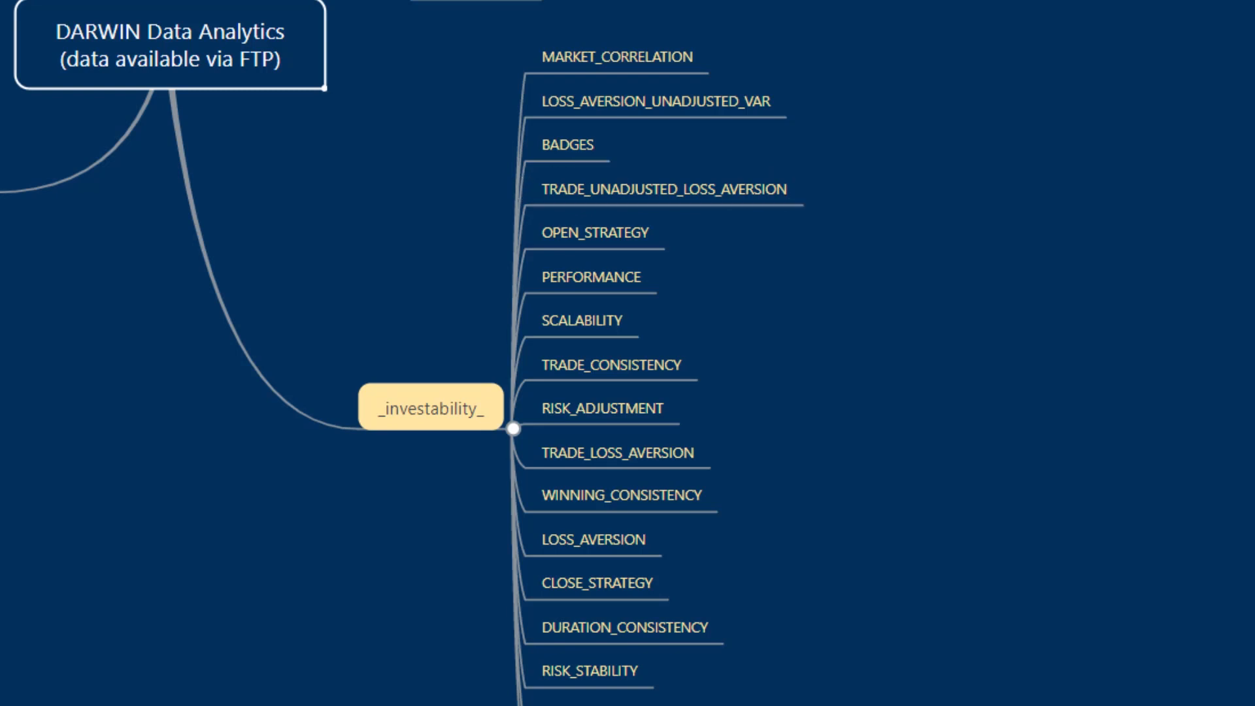
mouse_move(594, 232)
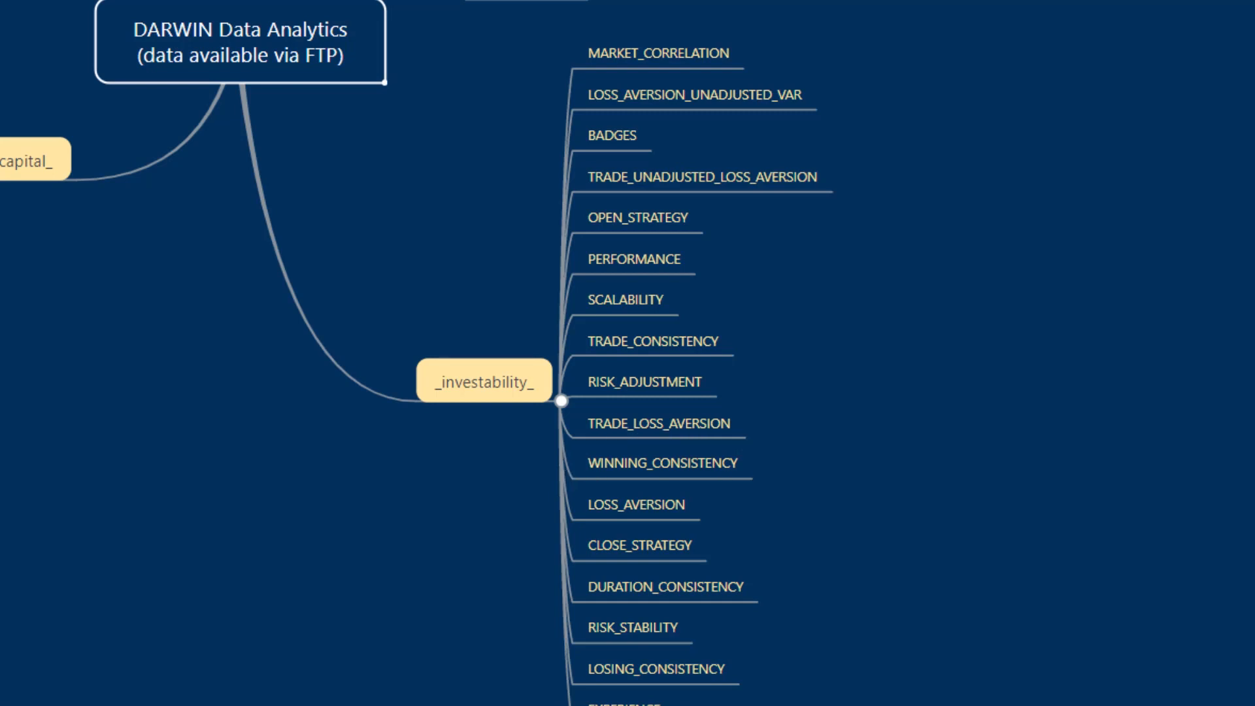
mouse_move(635, 545)
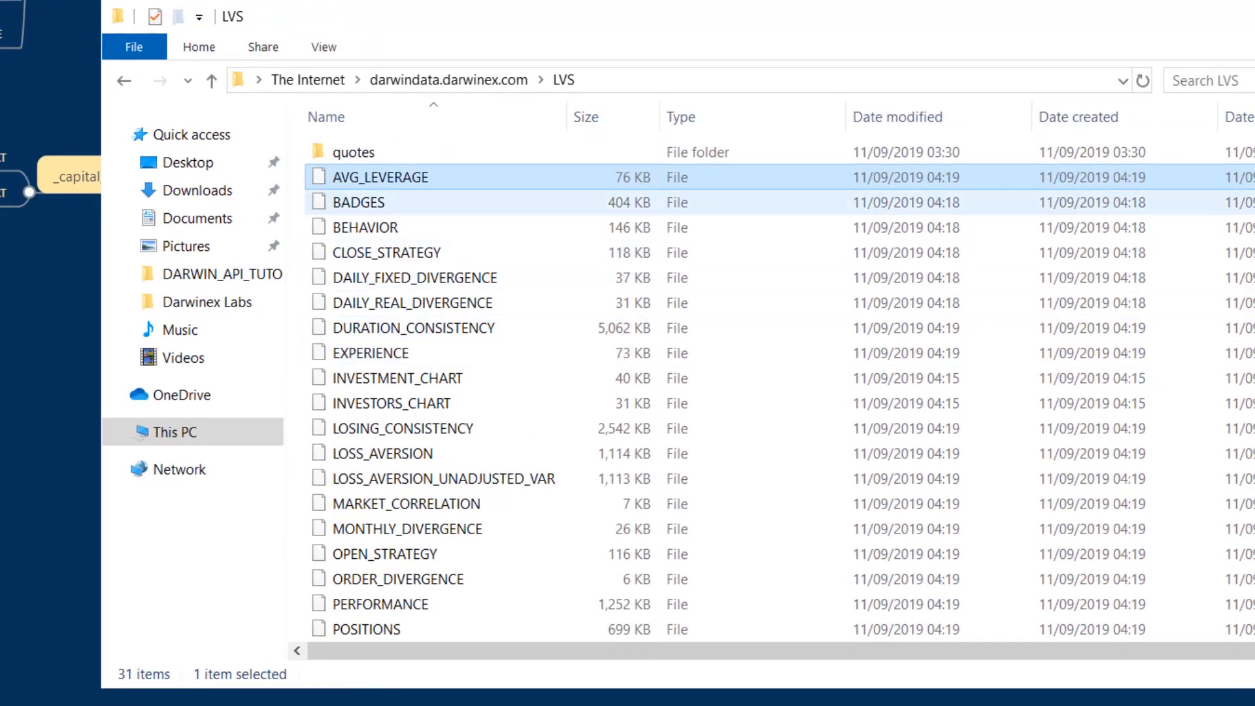
Browse the full DARWIN folder list on darwindata.darwinex.com and open the PLF folder
click(353, 152)
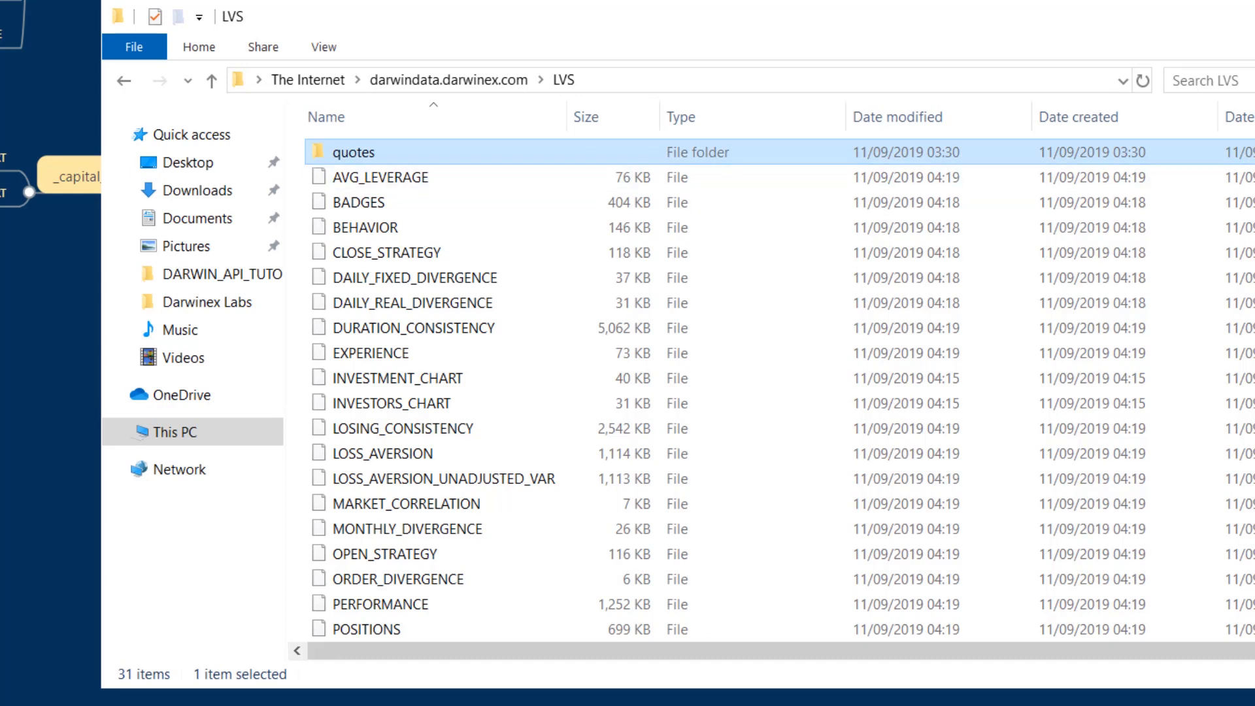
mouse_move(352, 117)
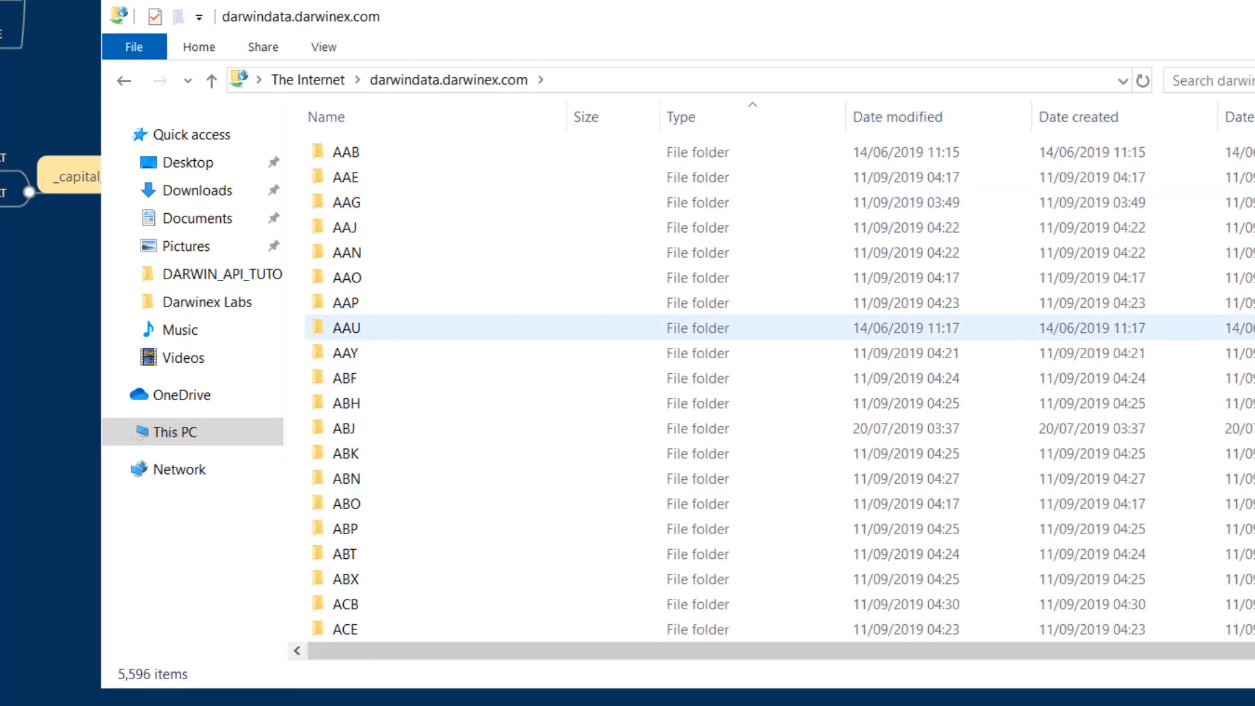
click(344, 302)
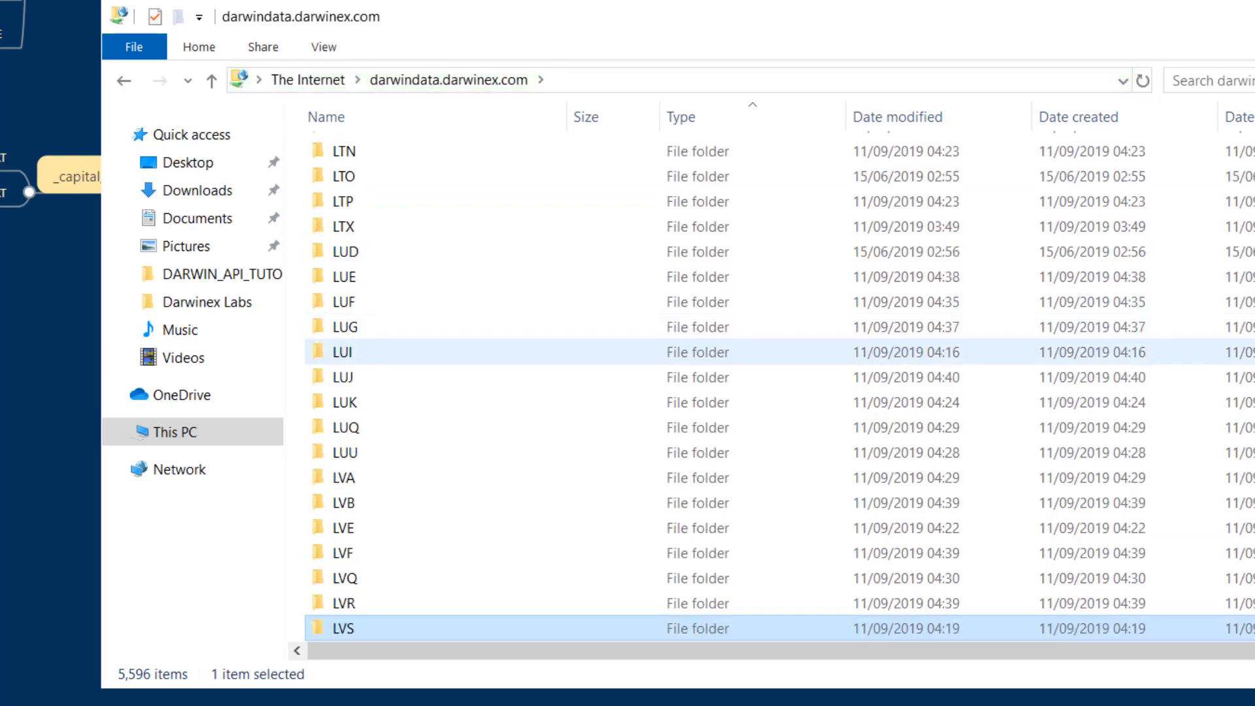
click(344, 402)
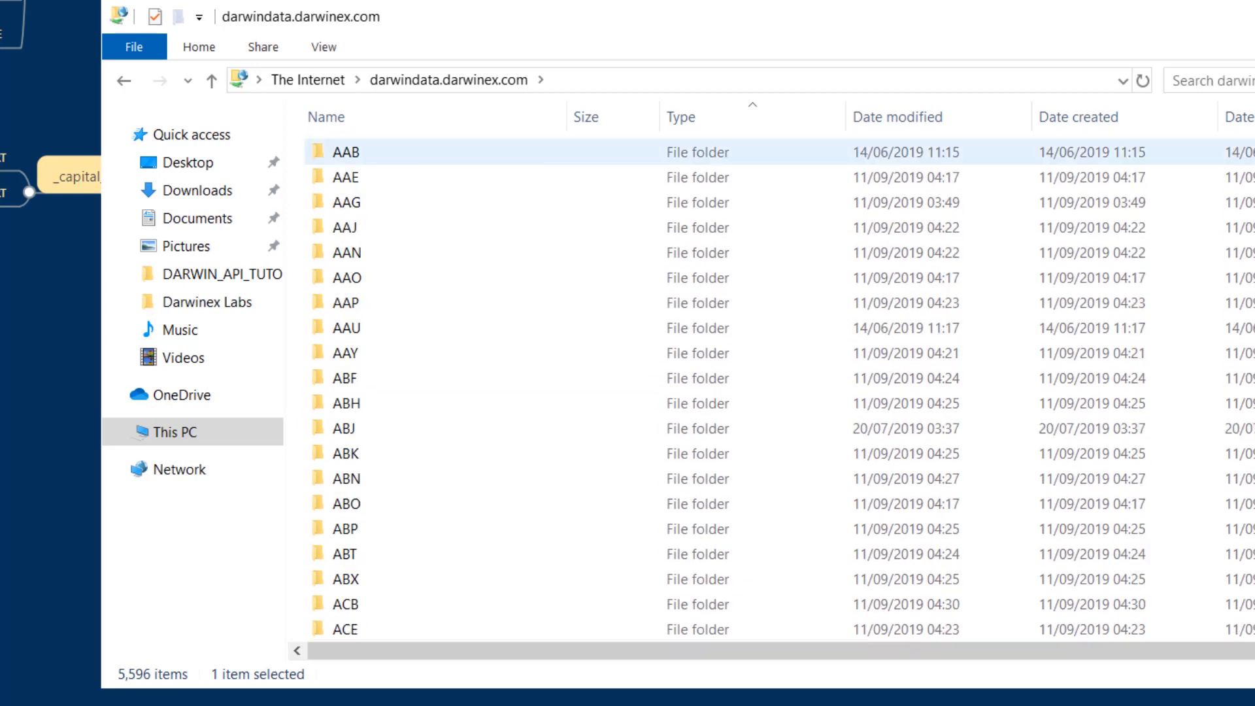
click(344, 303)
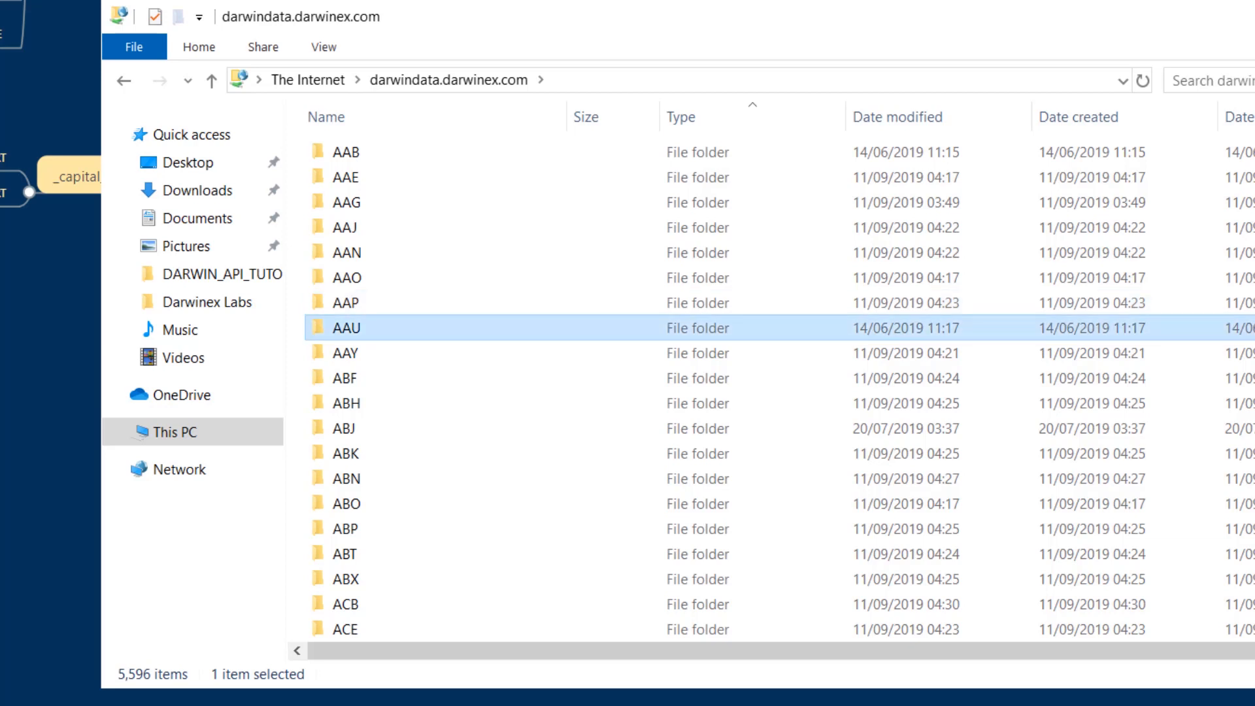
scroll(down, 3)
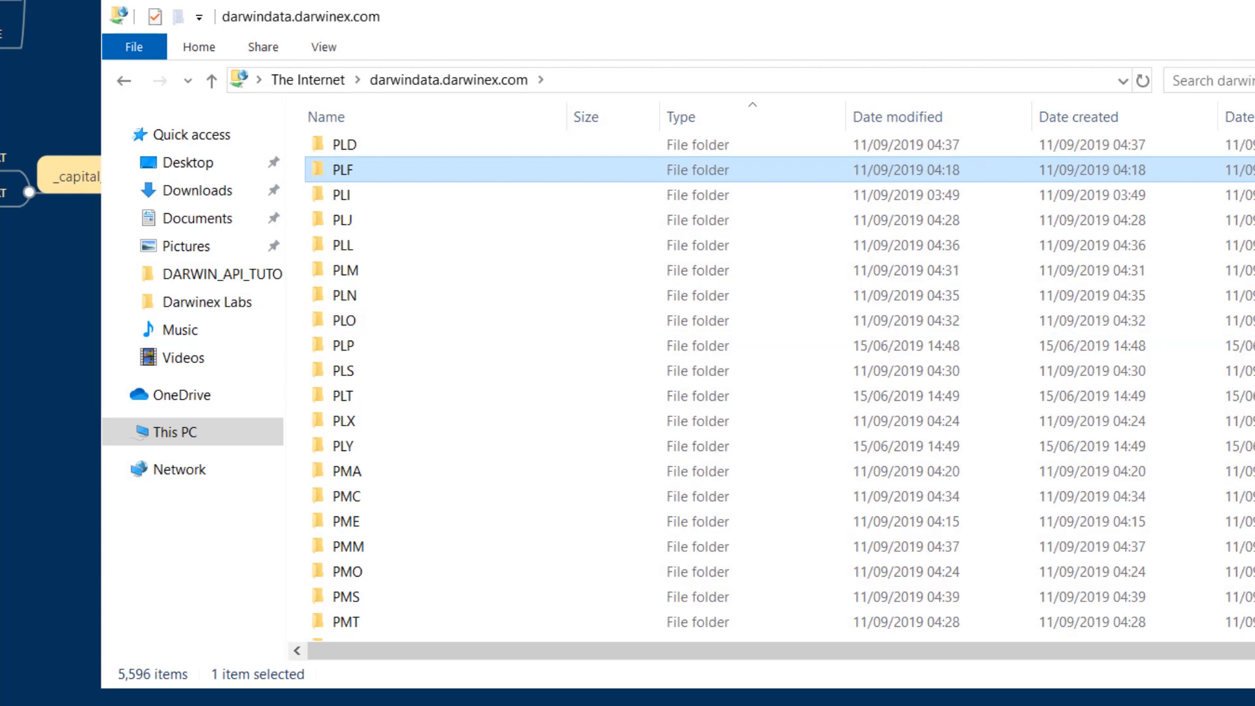
double_click(343, 170)
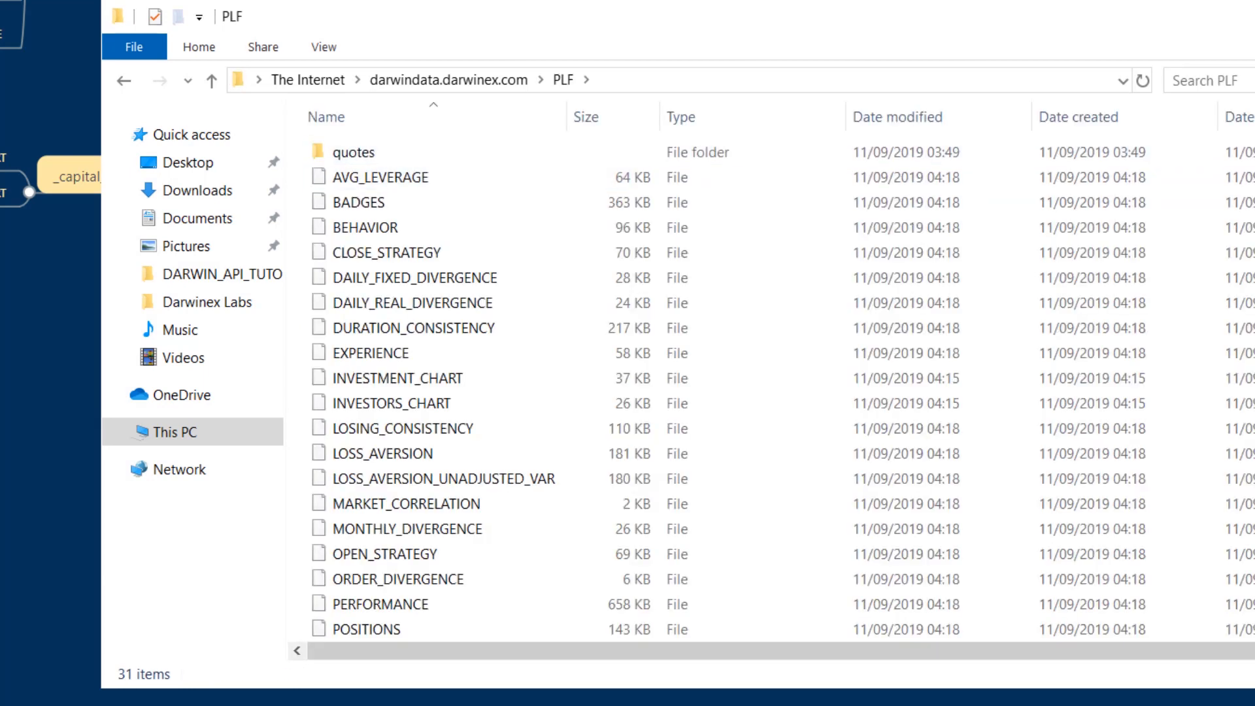